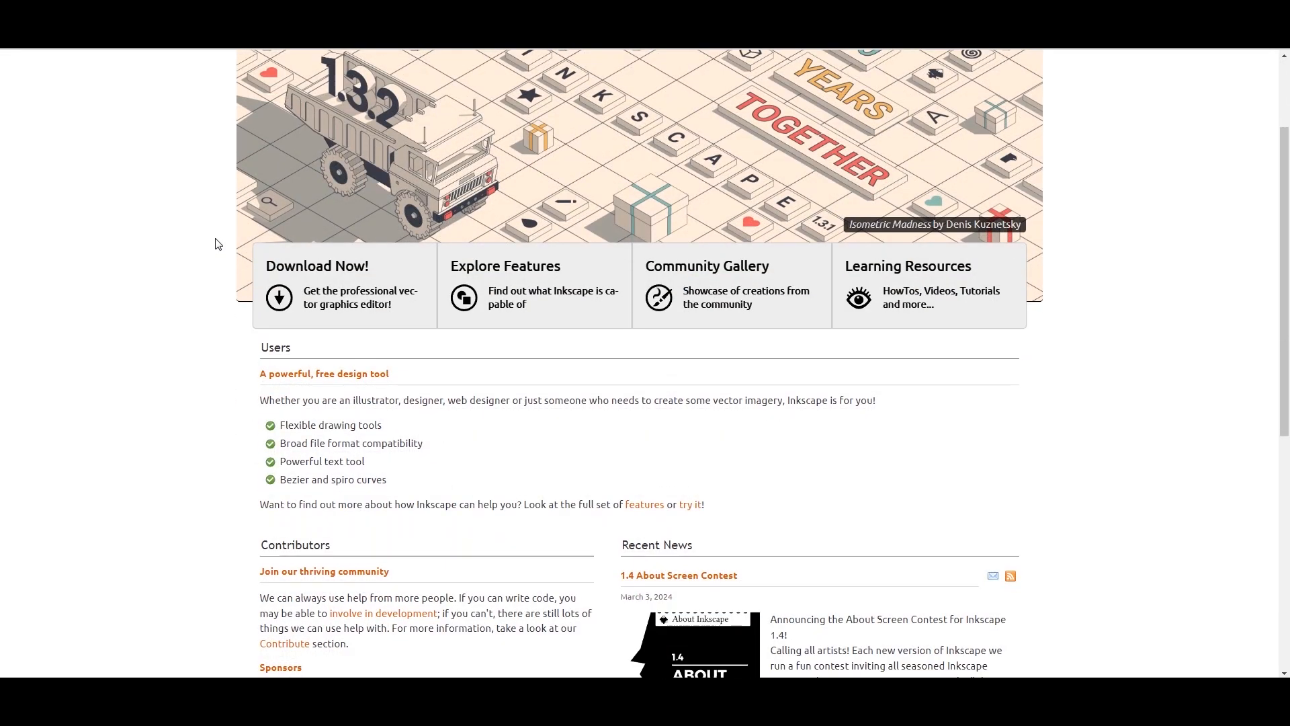
Scroll inkscape.org past the Download and Features banners to Users, Contributors and Recent News.
scroll(down, 3)
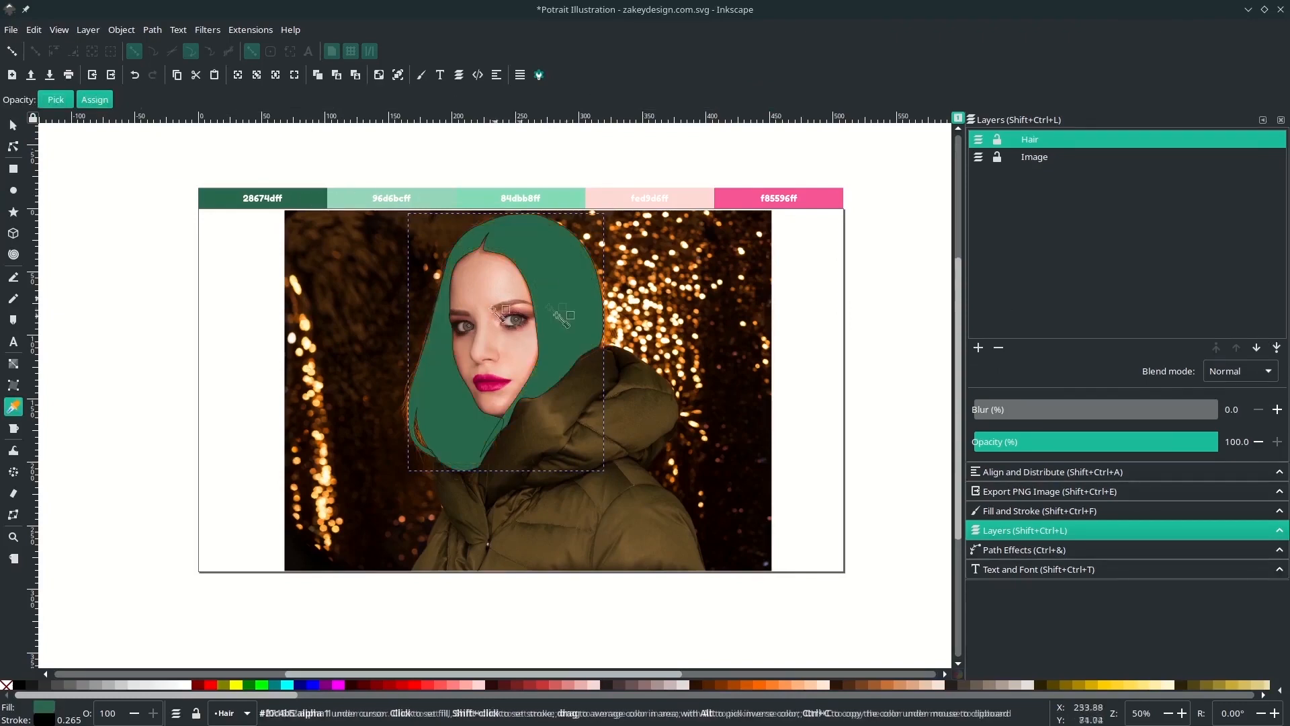
Remove the green hair path's stroke and start adding a new layer above Hair.
click(1038, 511)
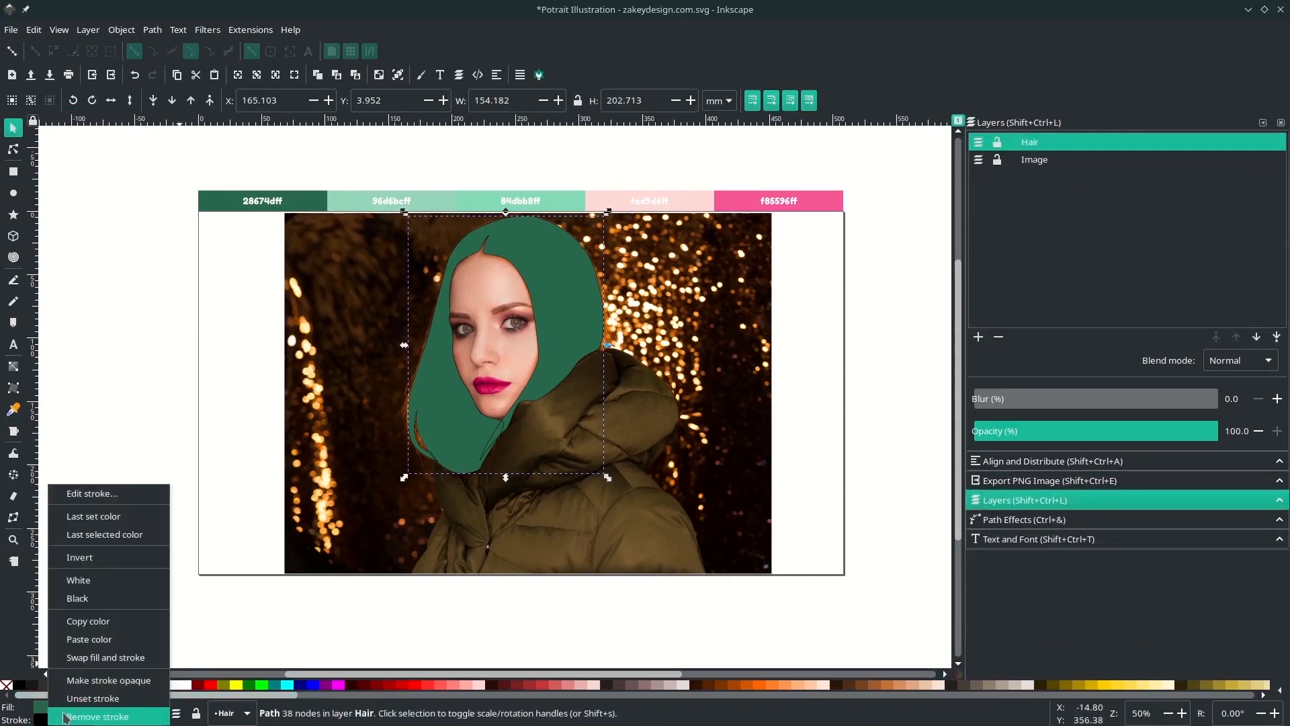
click(98, 716)
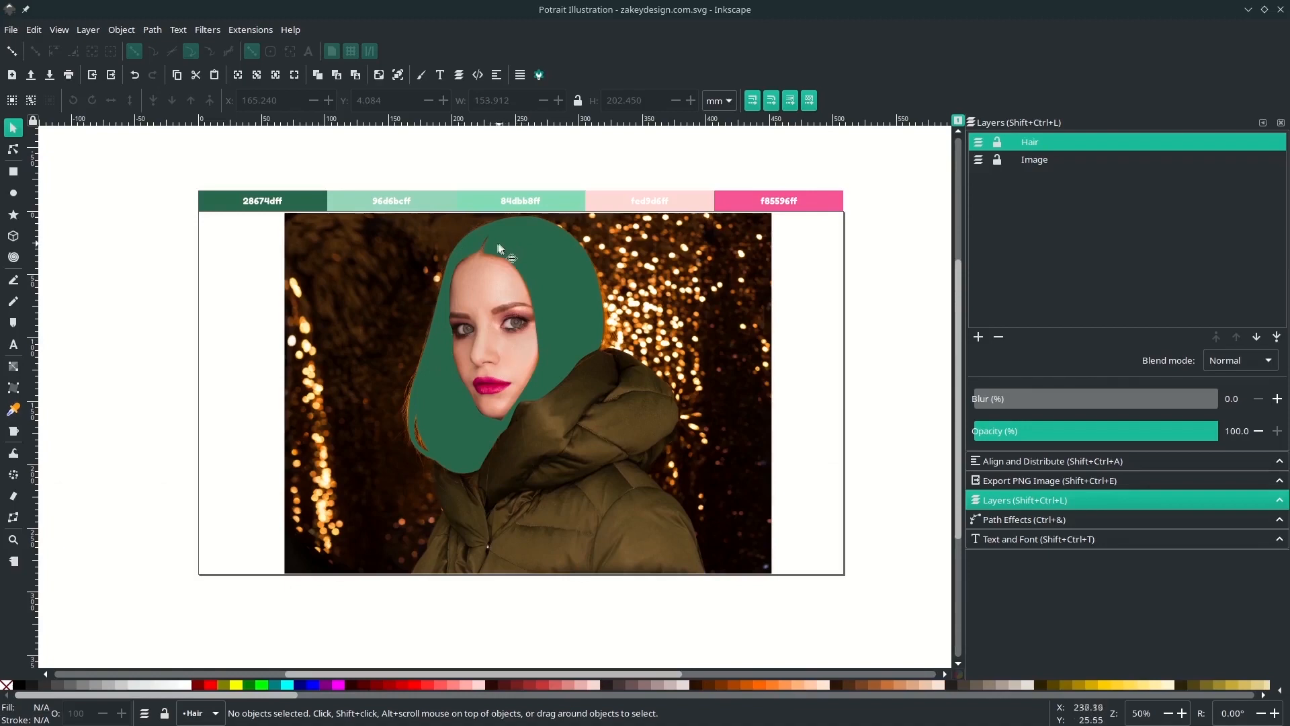
click(978, 337)
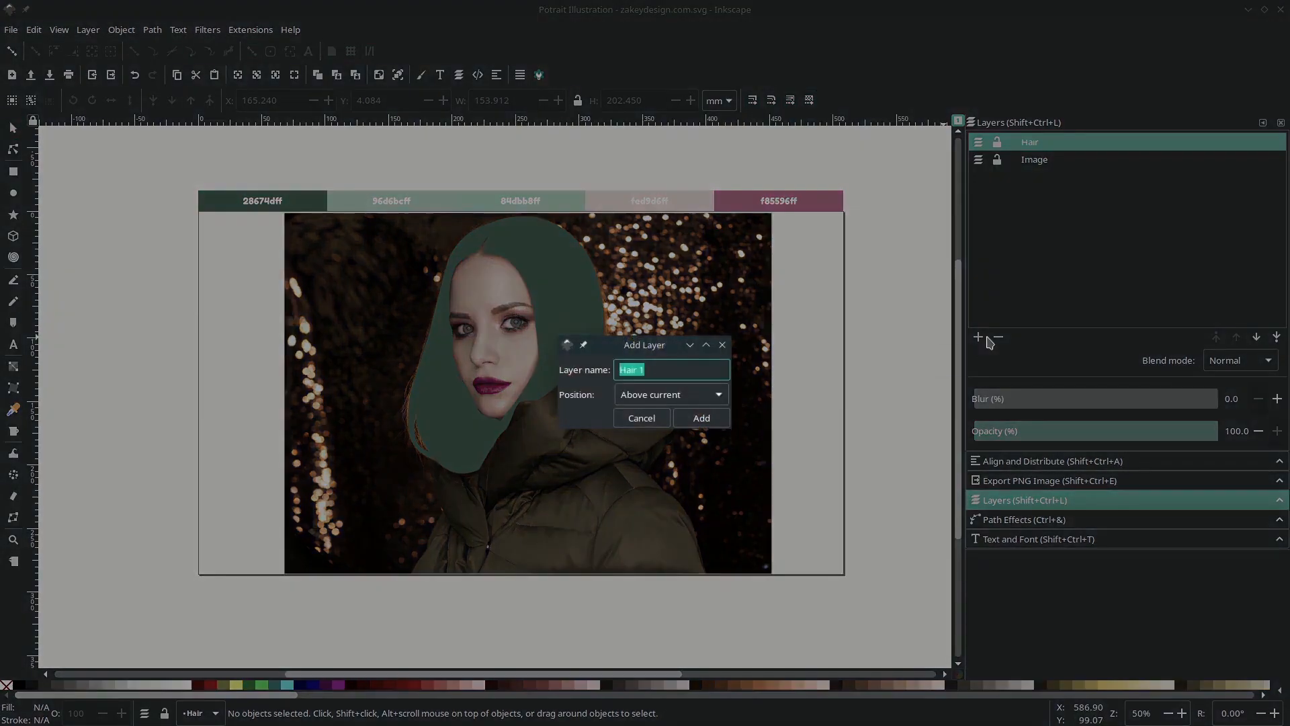
click(700, 418)
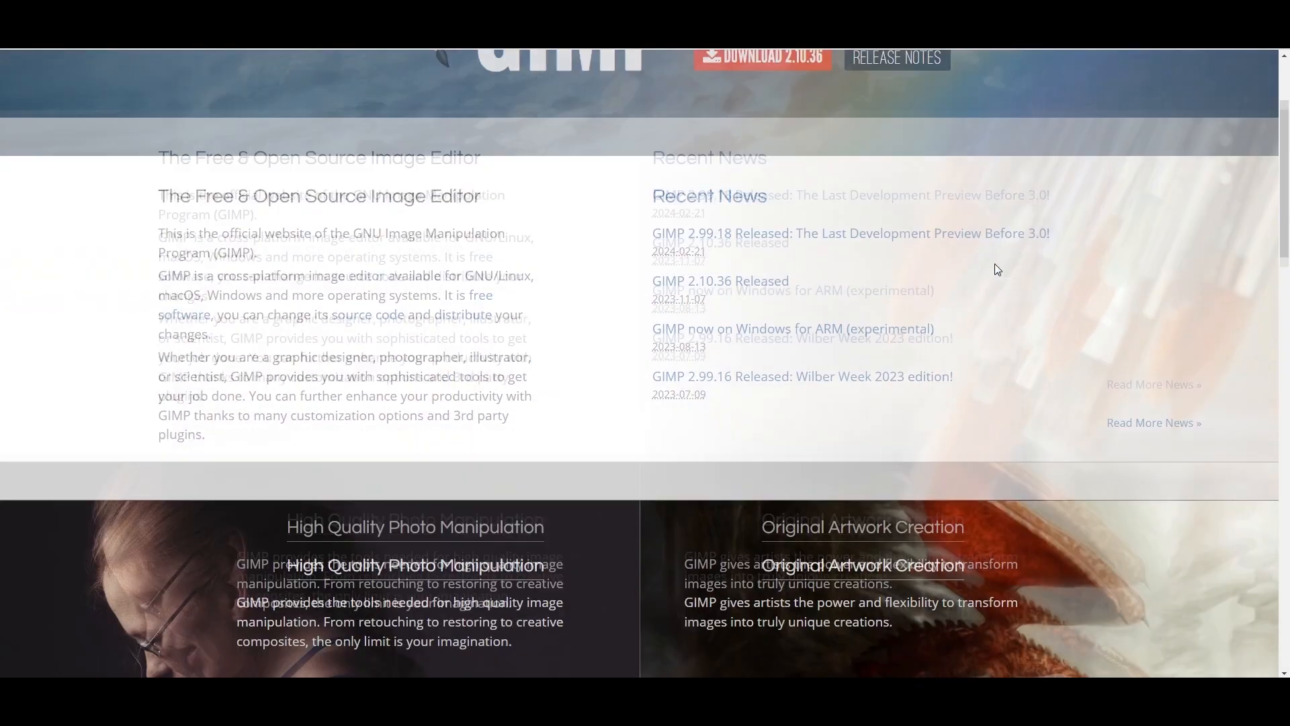
Scroll gimp.org down to the Free & Open Source Image Editor and Recent News sections.
scroll(down, 3)
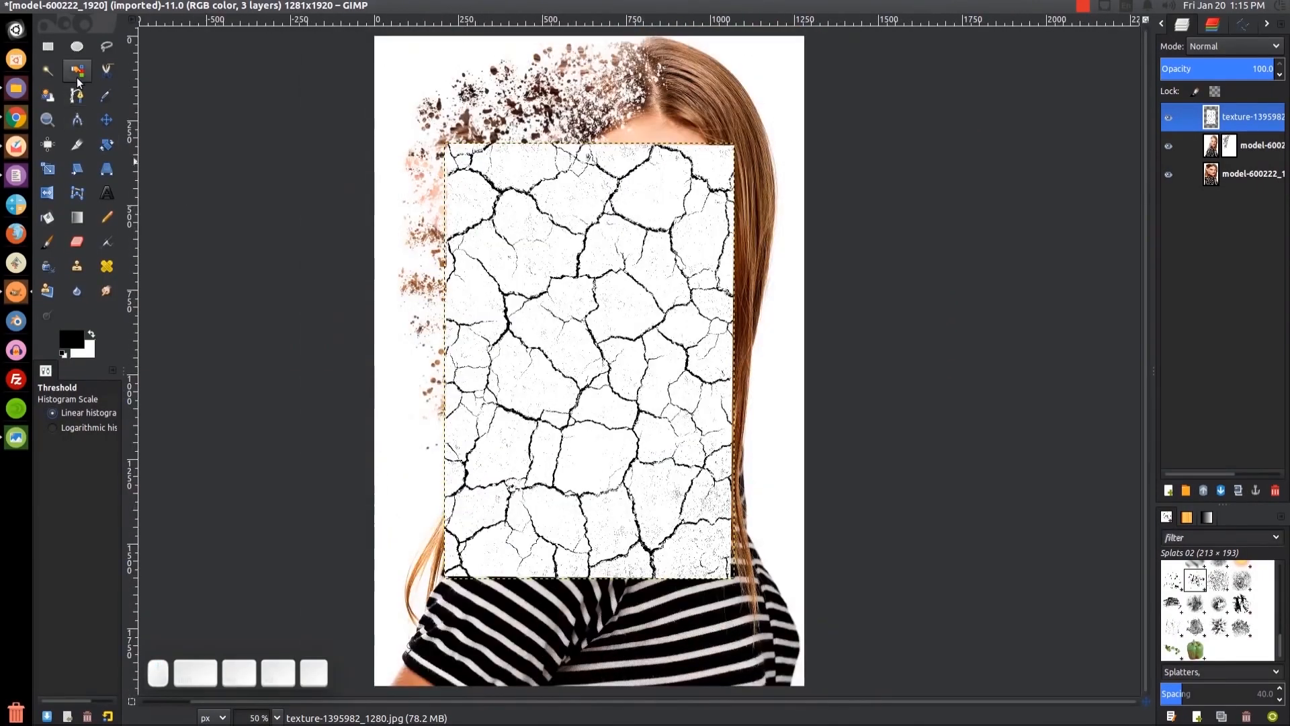
Select the crack texture's white areas by colour, then scale the texture layer over the face.
click(75, 69)
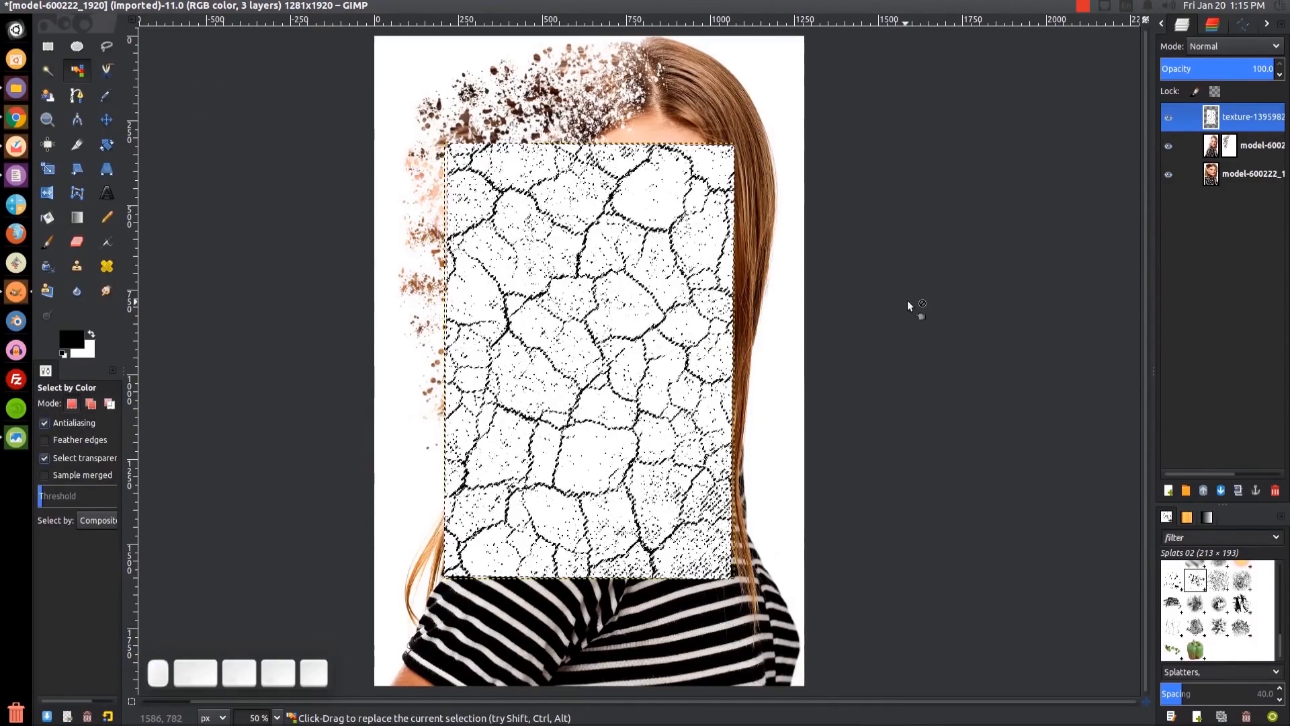
click(121, 6)
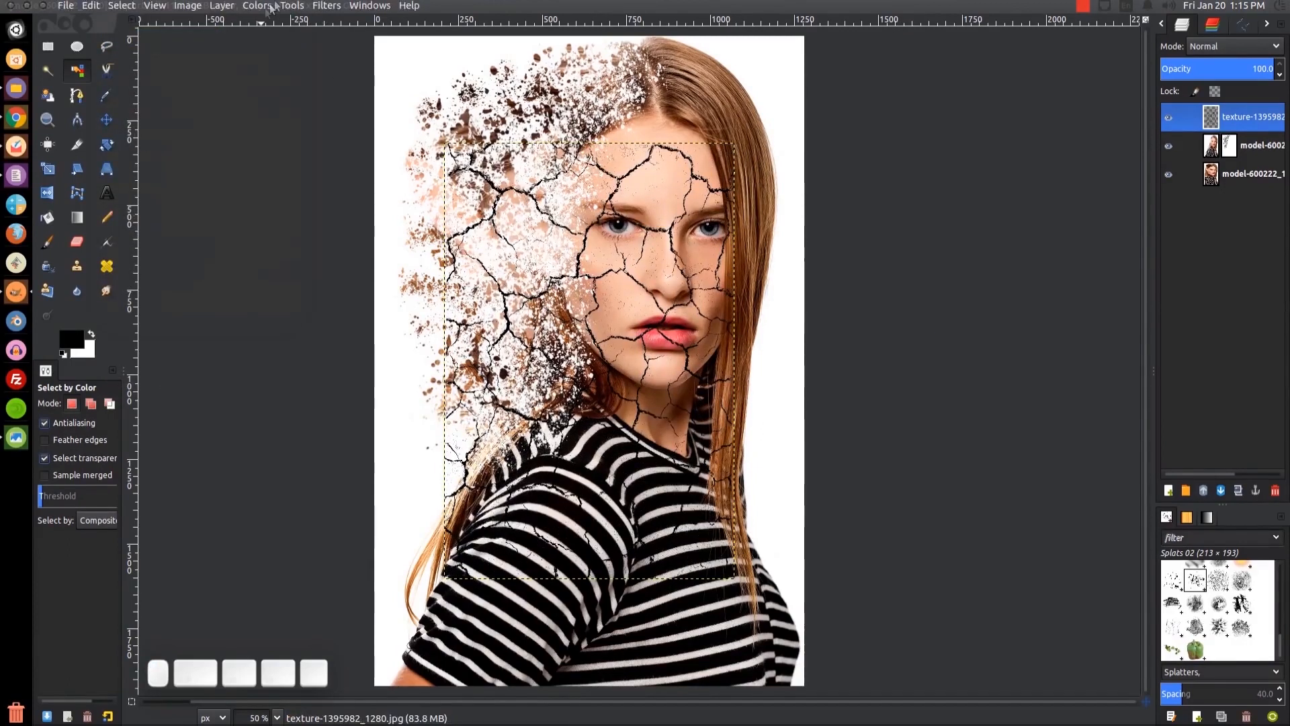
click(257, 6)
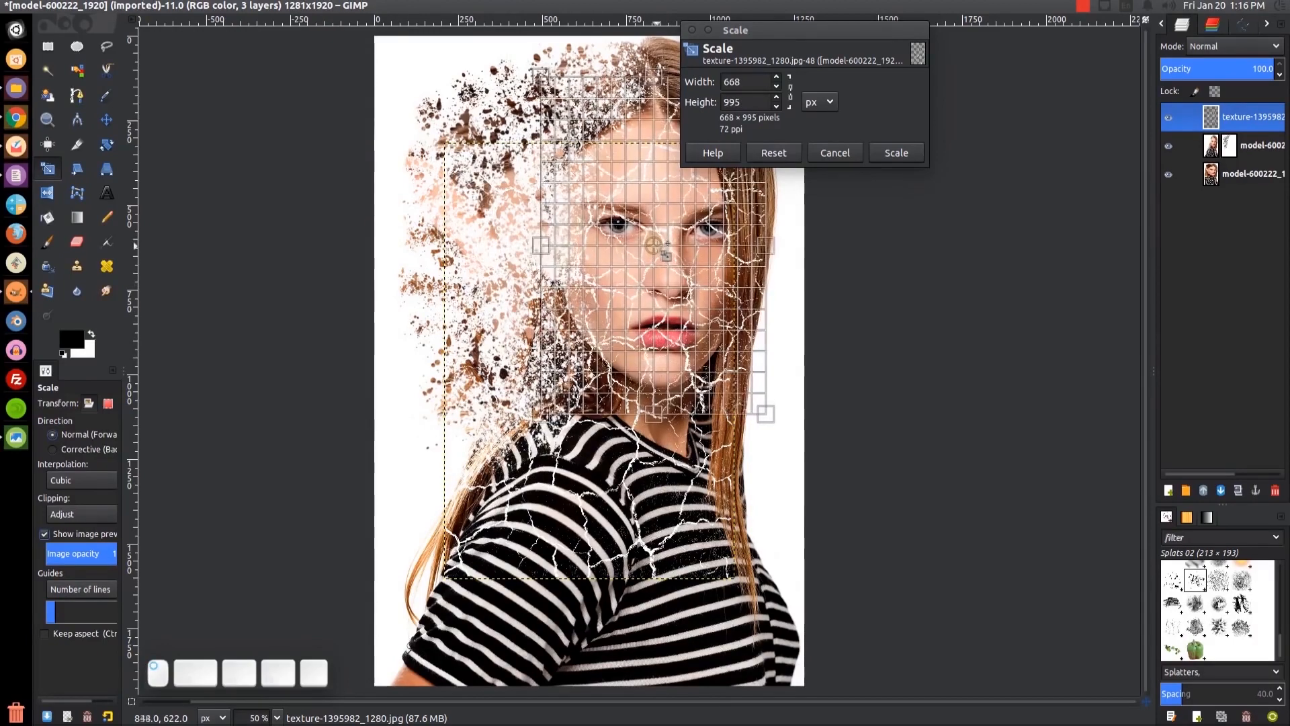
drag(763, 414, 755, 400)
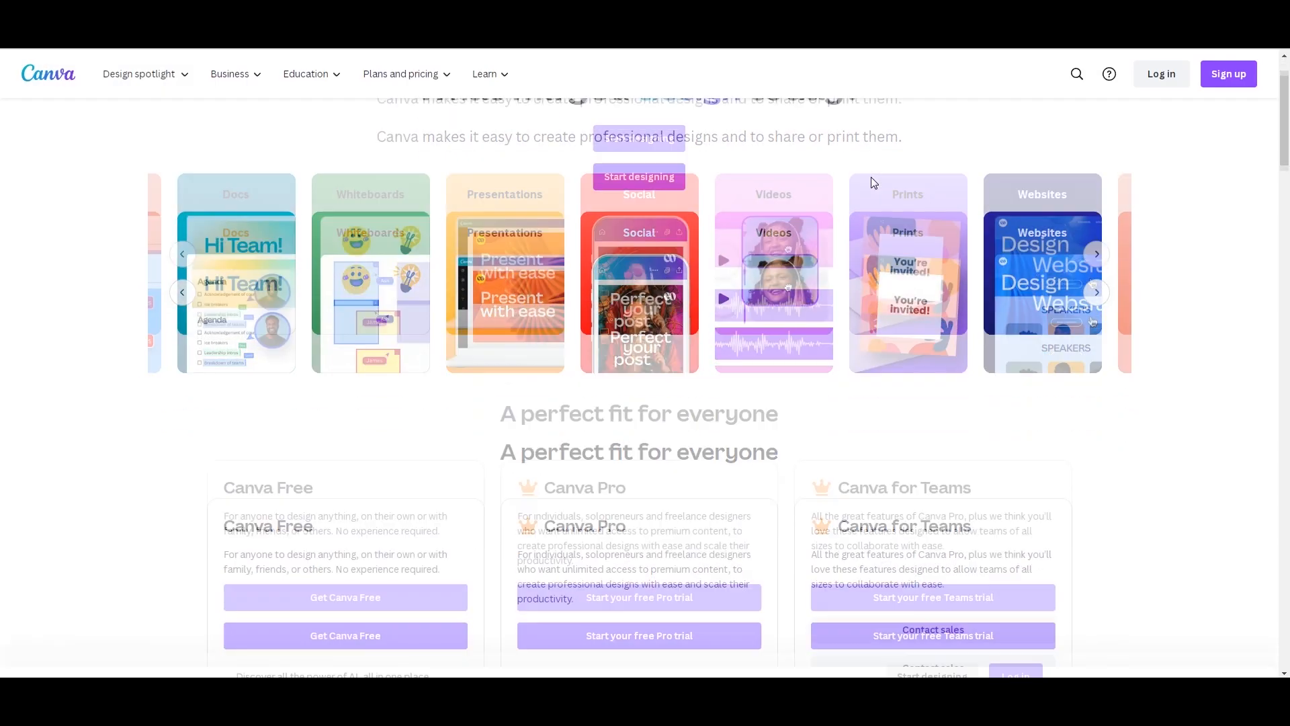
Scroll canva.com down to the templates and 'Create your best work, together' sections.
scroll(down, 3)
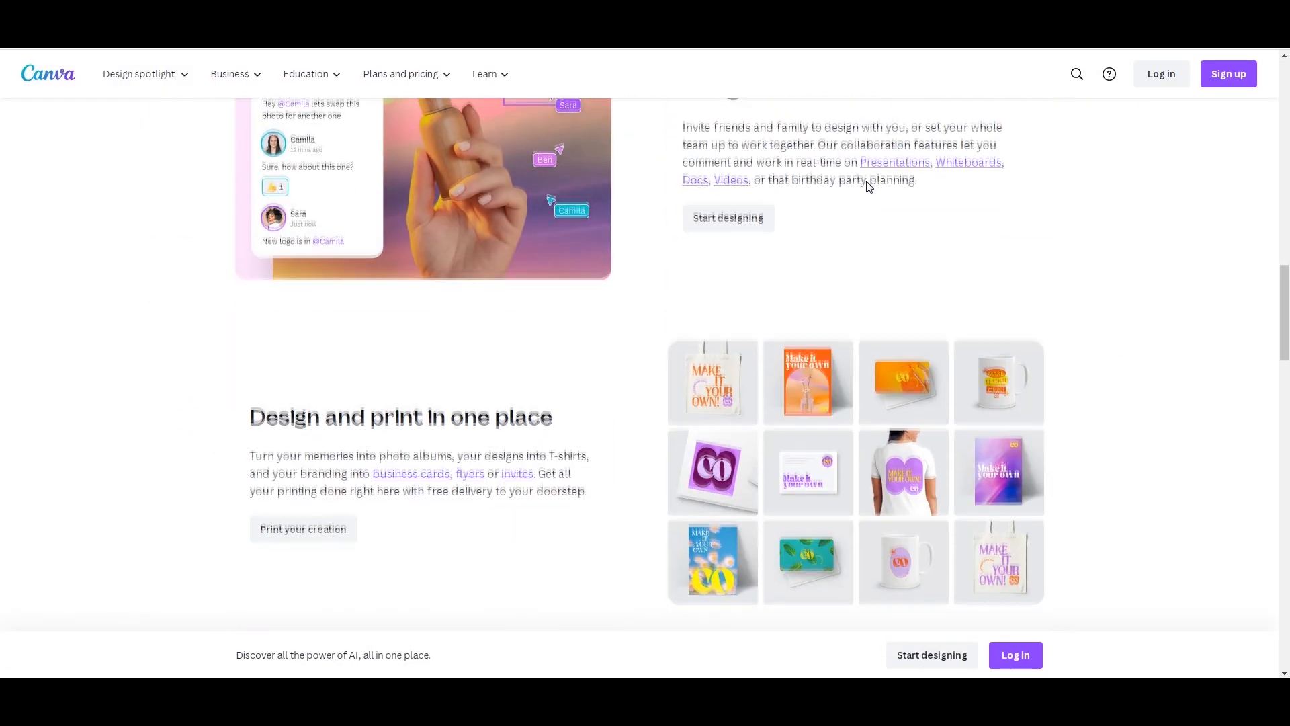
scroll(down, 3)
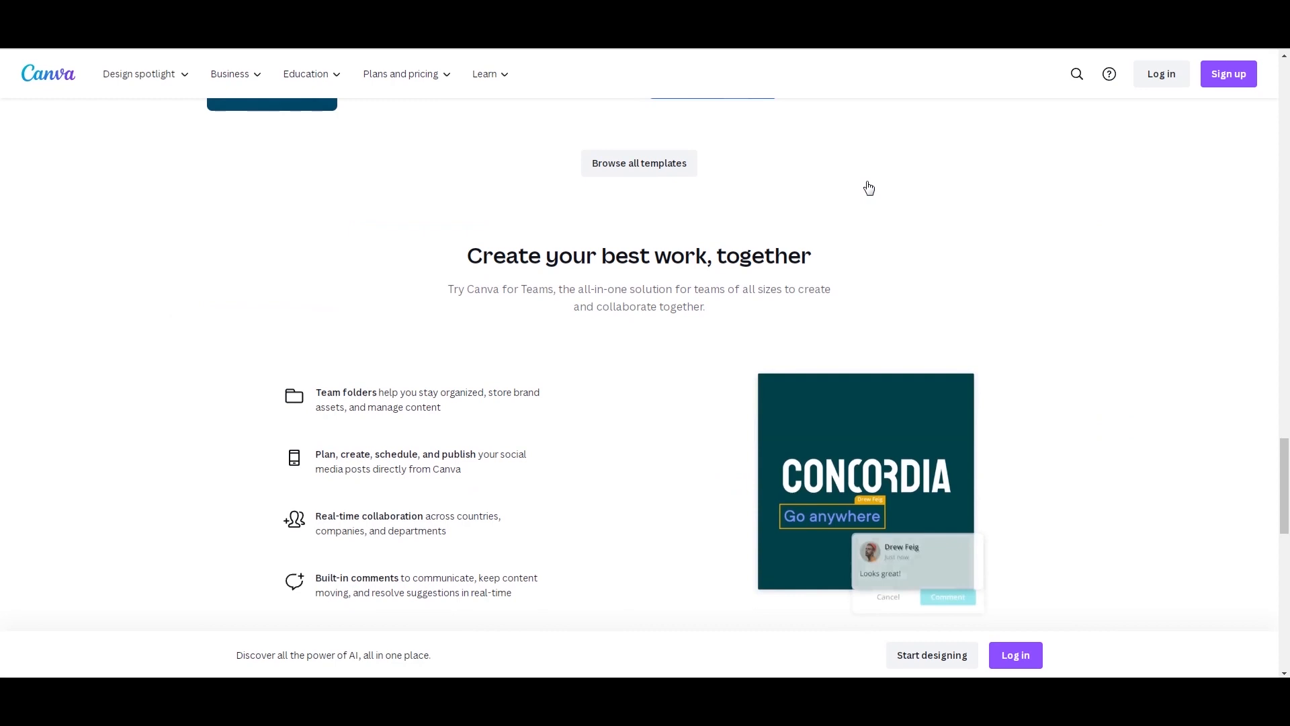
scroll(down, 3)
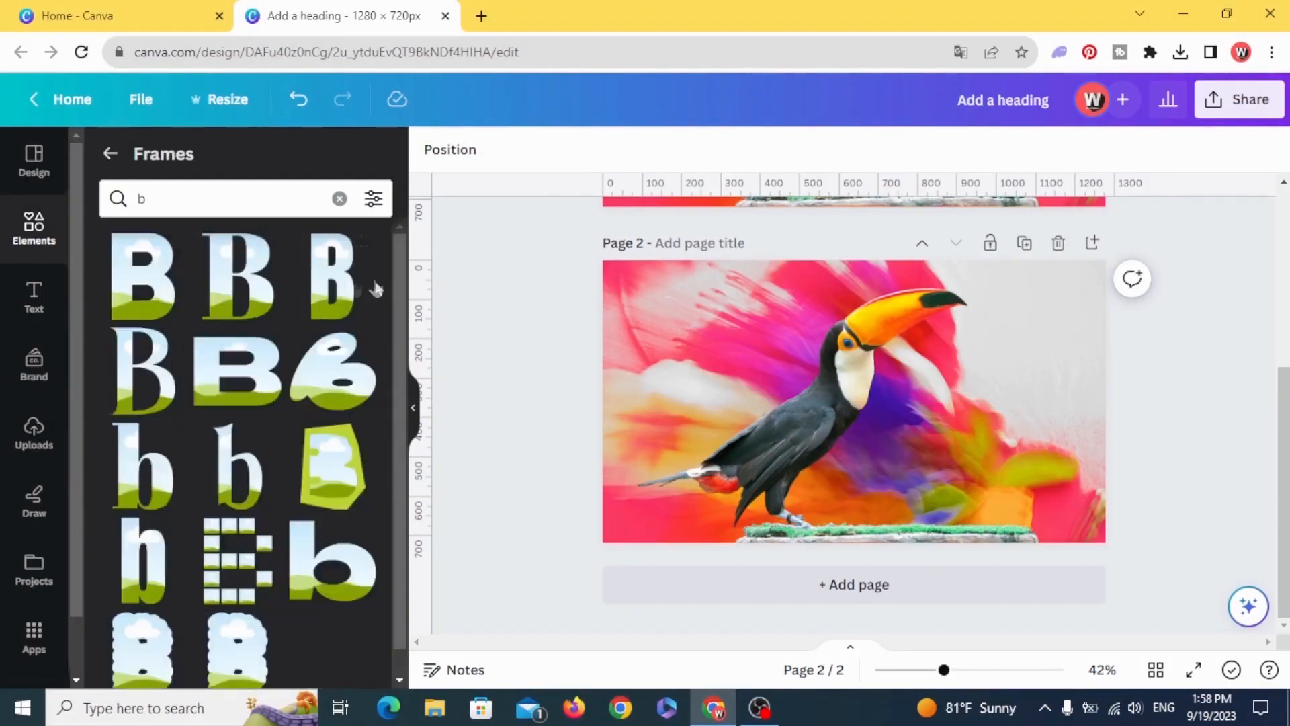
Search Frames for letters I, R and D and add them after B over the toucan.
click(141, 274)
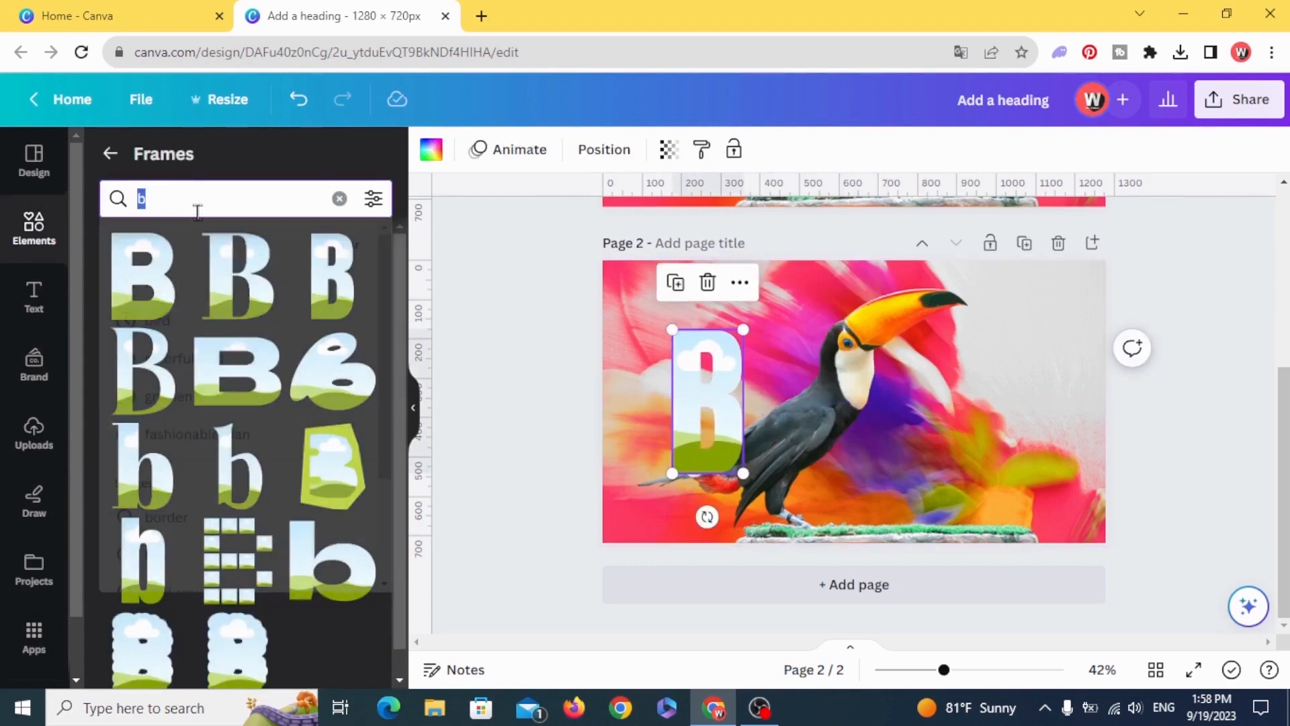
text(i)
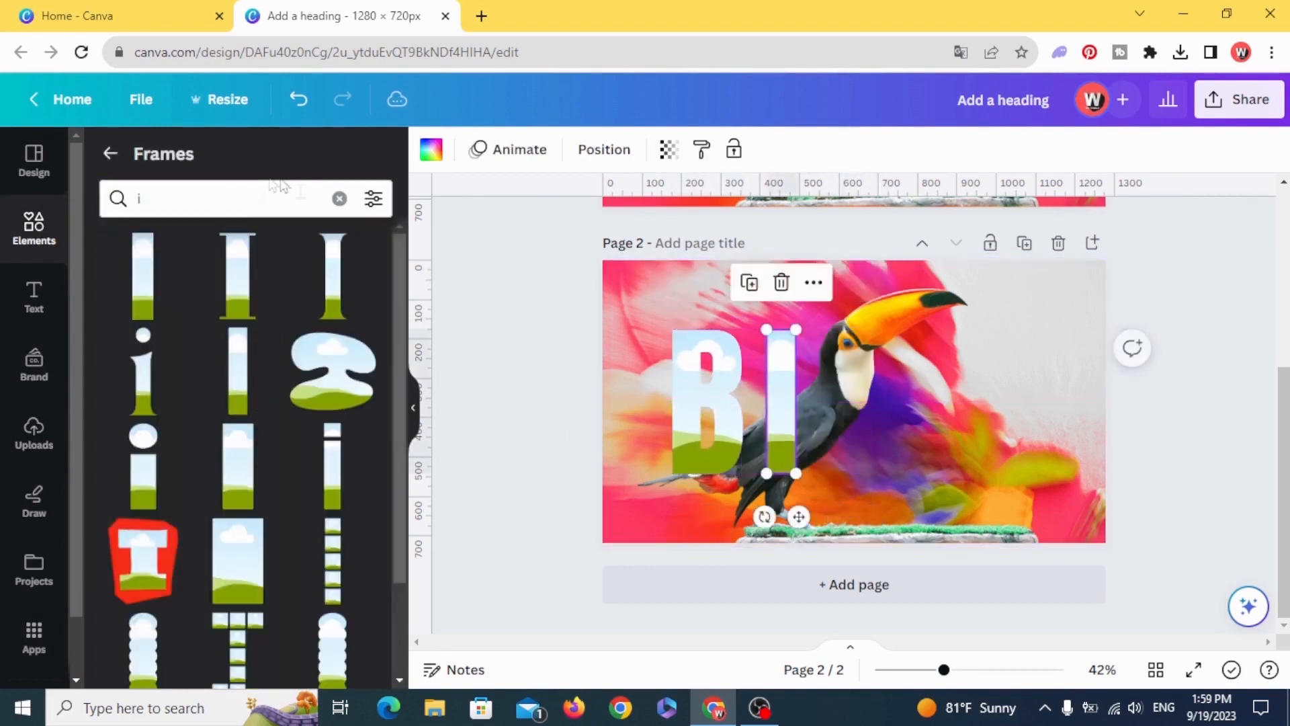
click(339, 198)
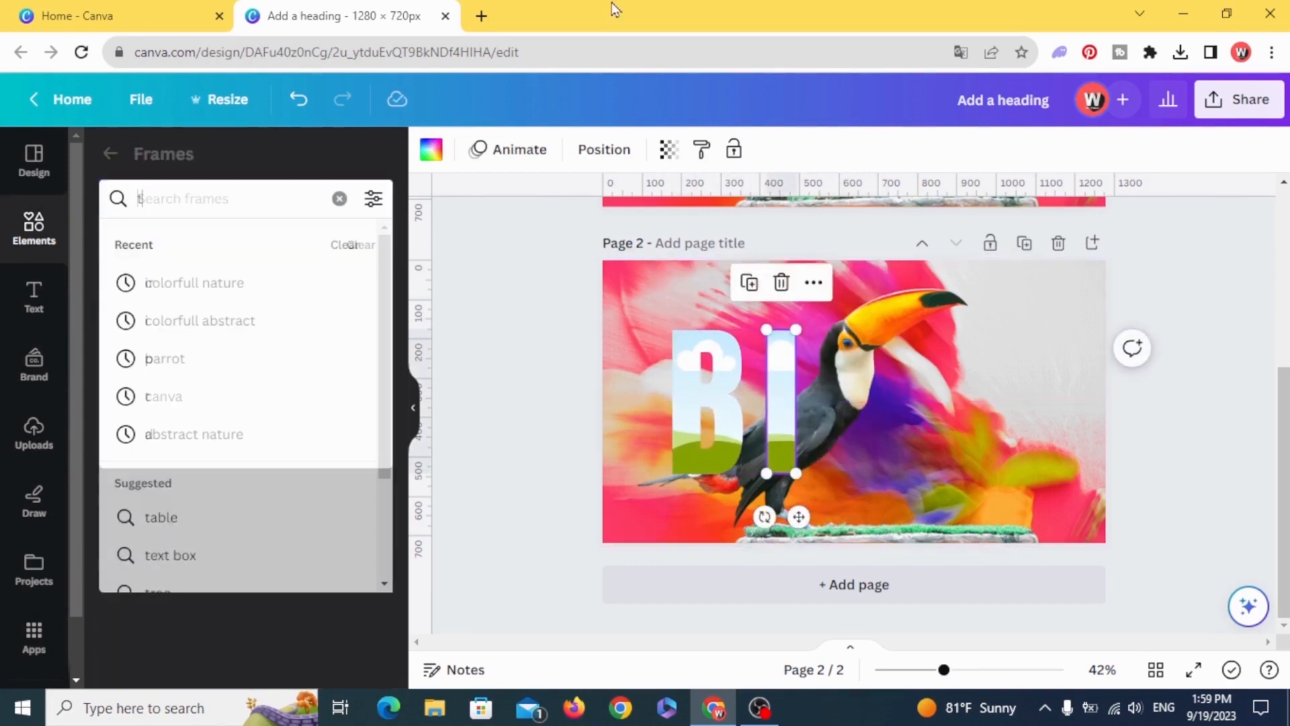
text(r)
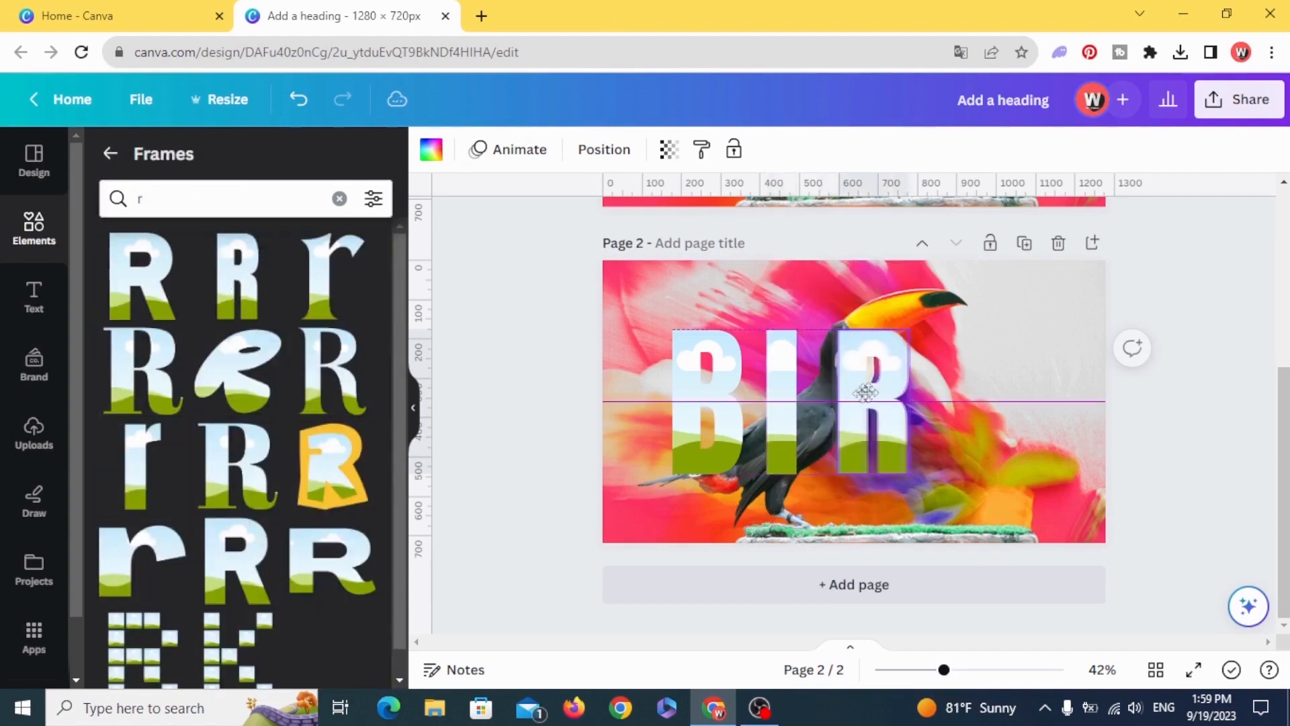
text(d)
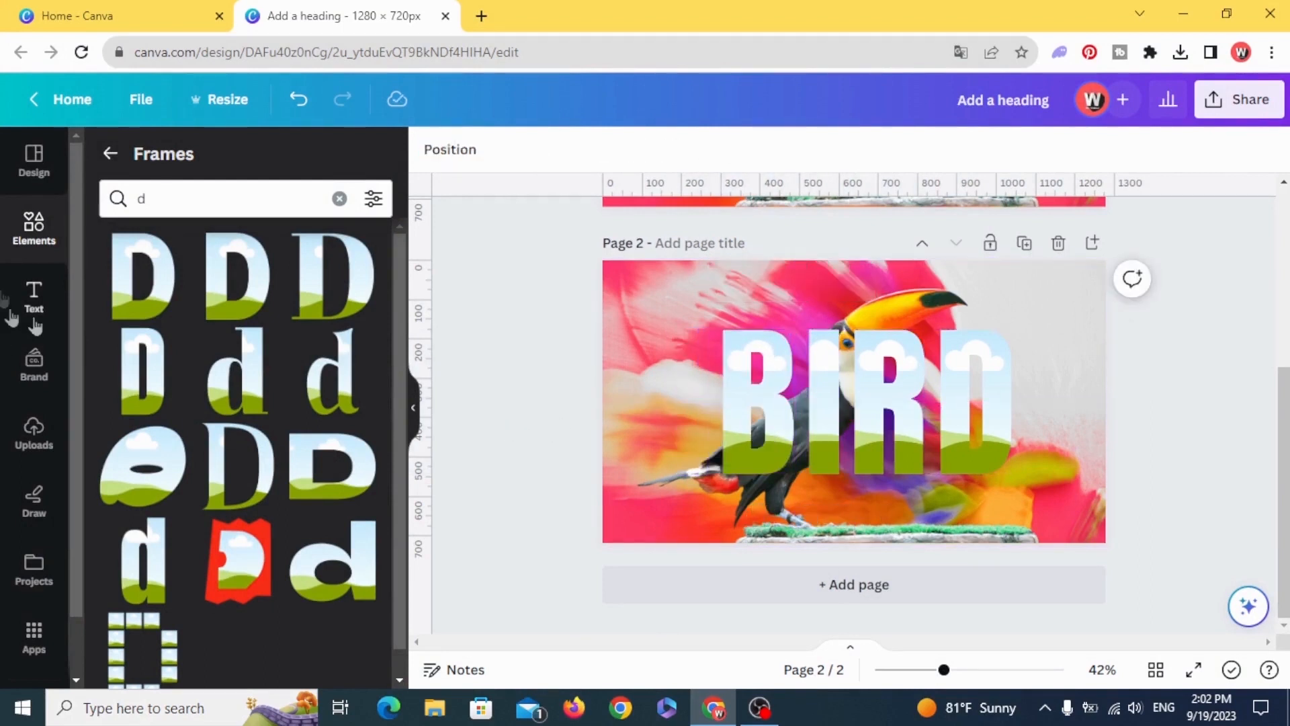
click(33, 433)
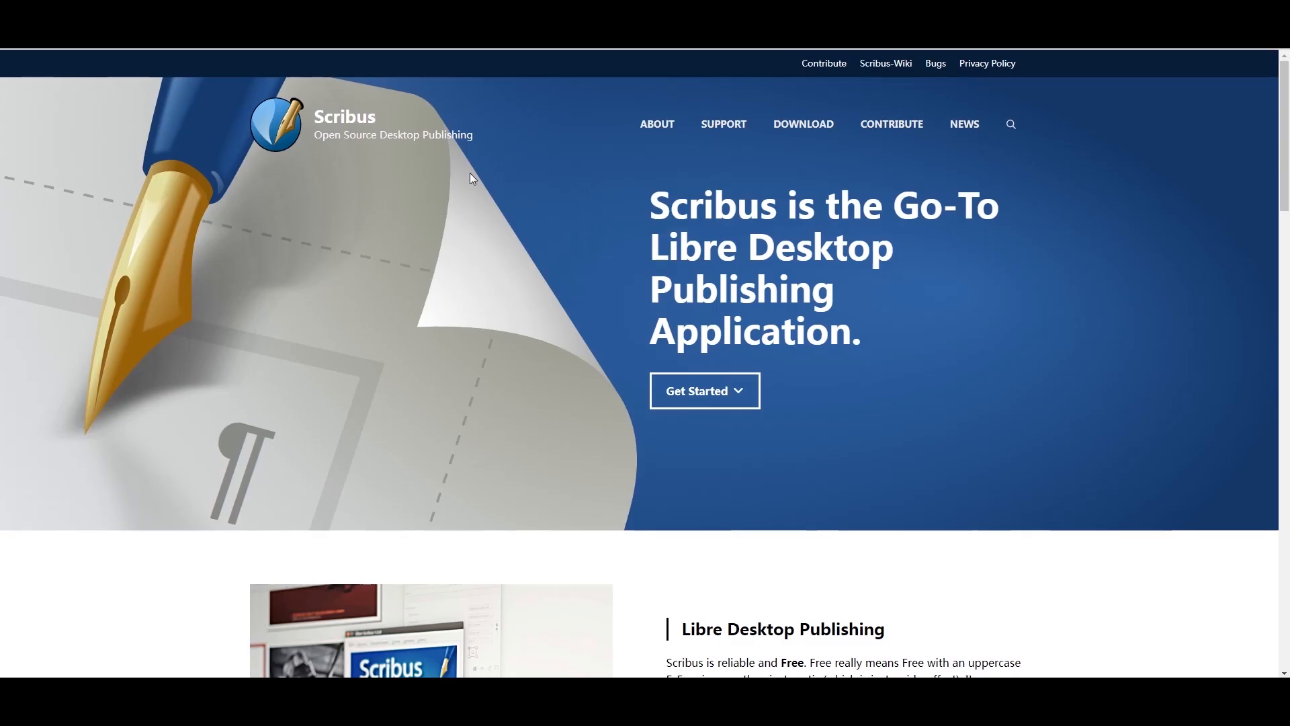
Scroll scribus.net past the hero banner to 'Why Should I Use Scribus?'.
scroll(down, 3)
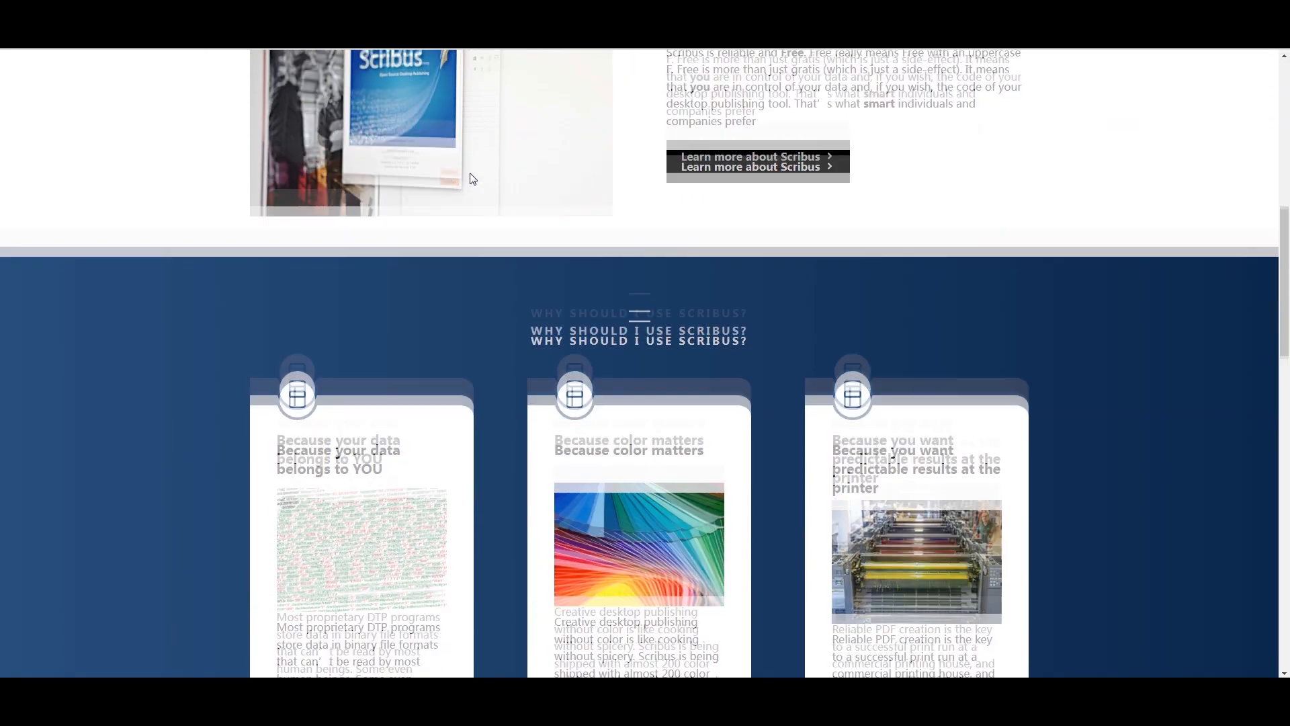
scroll(down, 3)
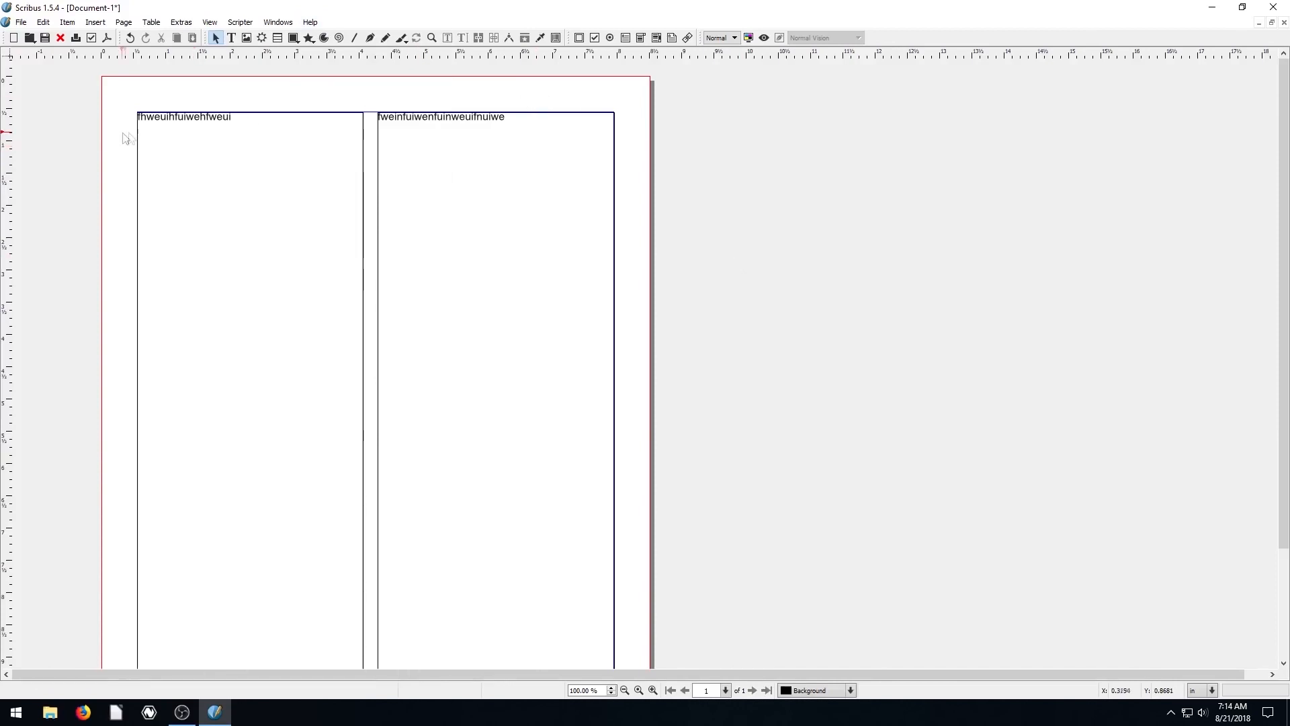
Open File > Document Setup and browse the Guides, Document Information and General pages.
click(277, 21)
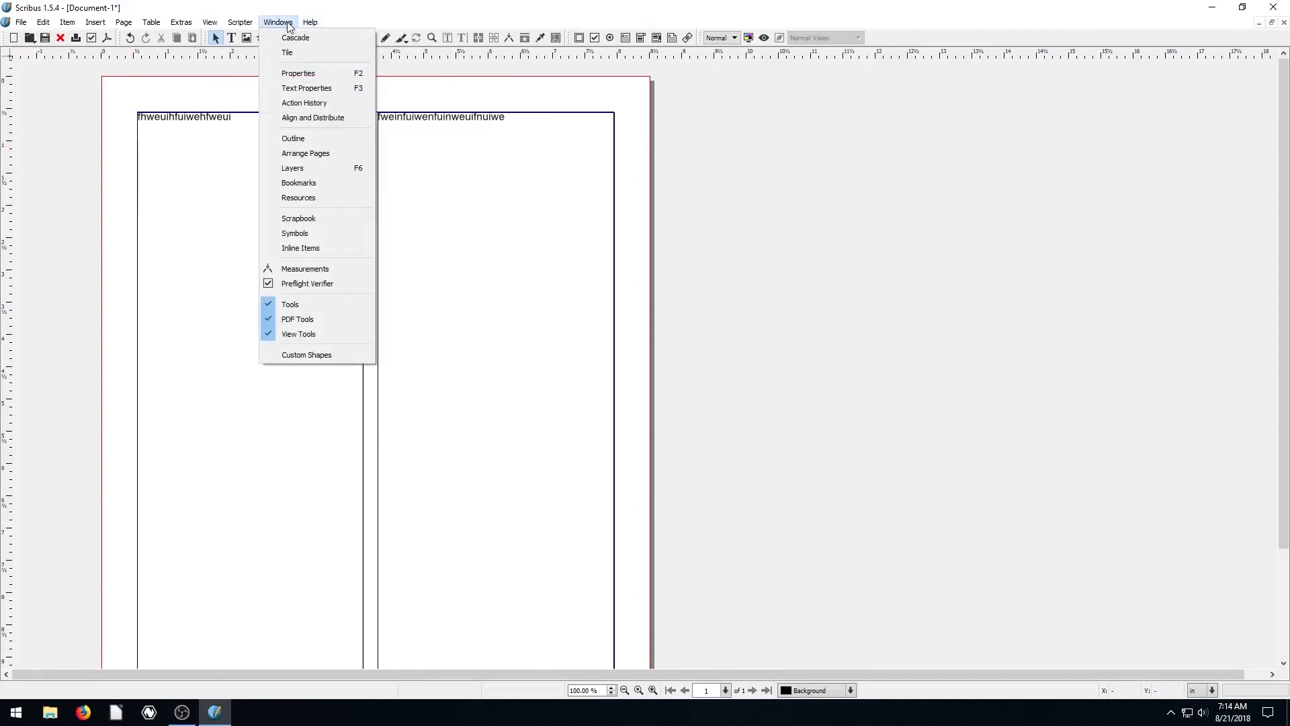
click(19, 22)
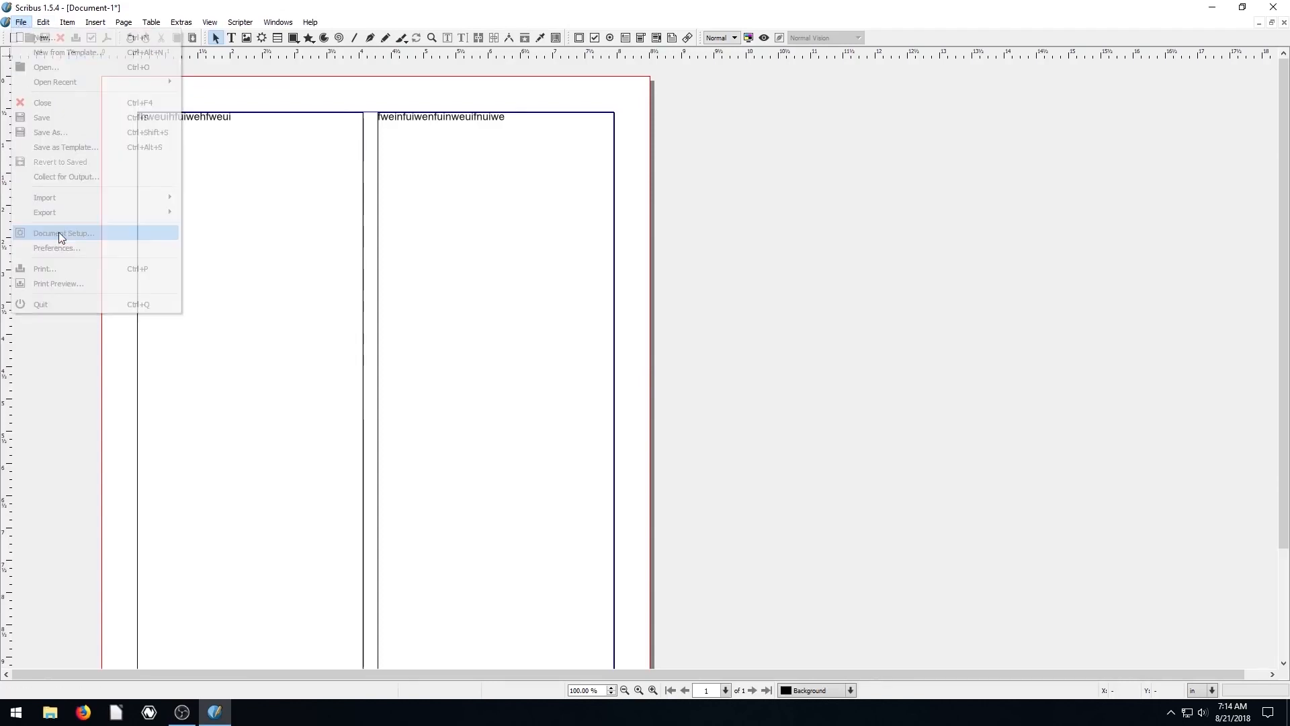
click(62, 233)
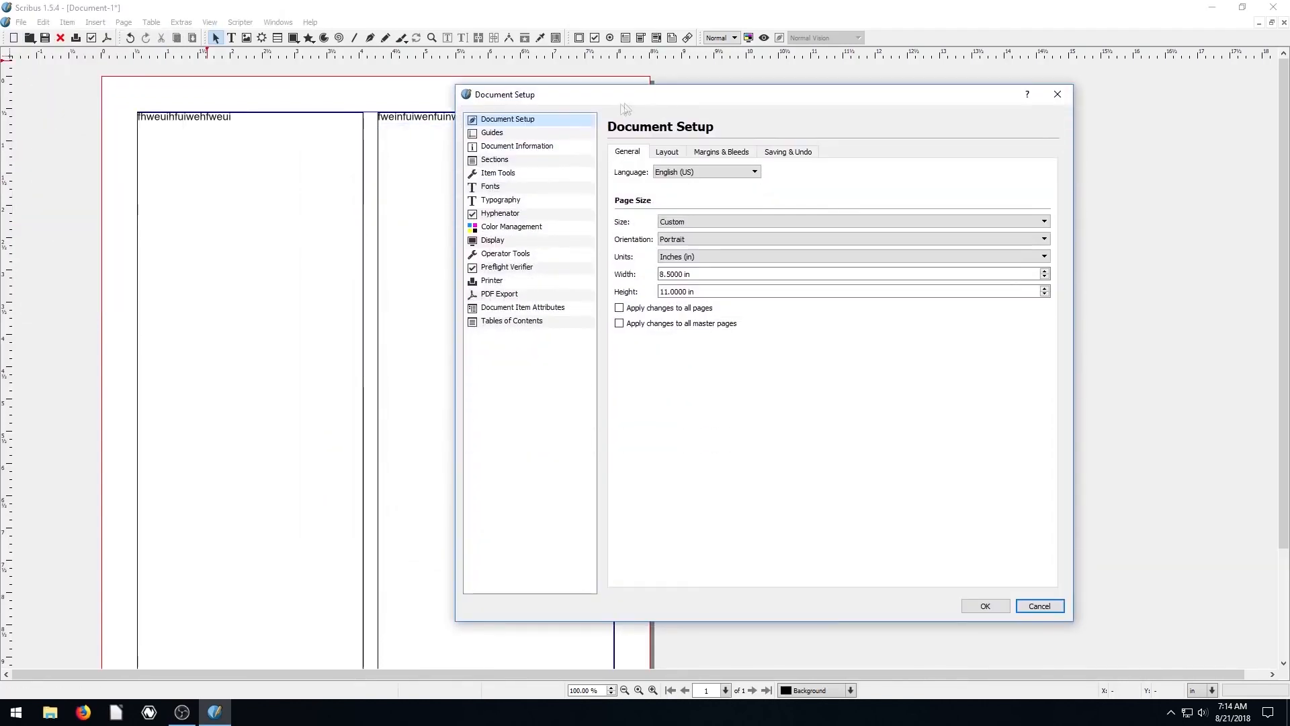
click(492, 132)
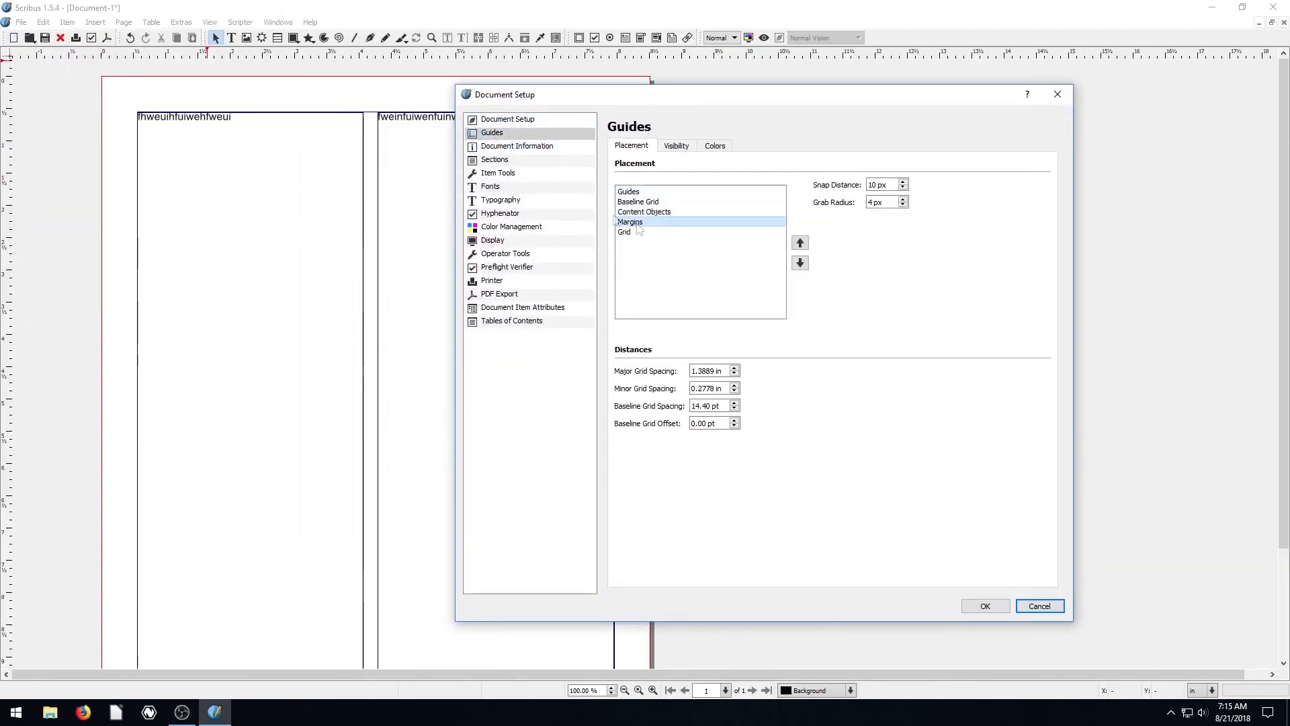
click(517, 146)
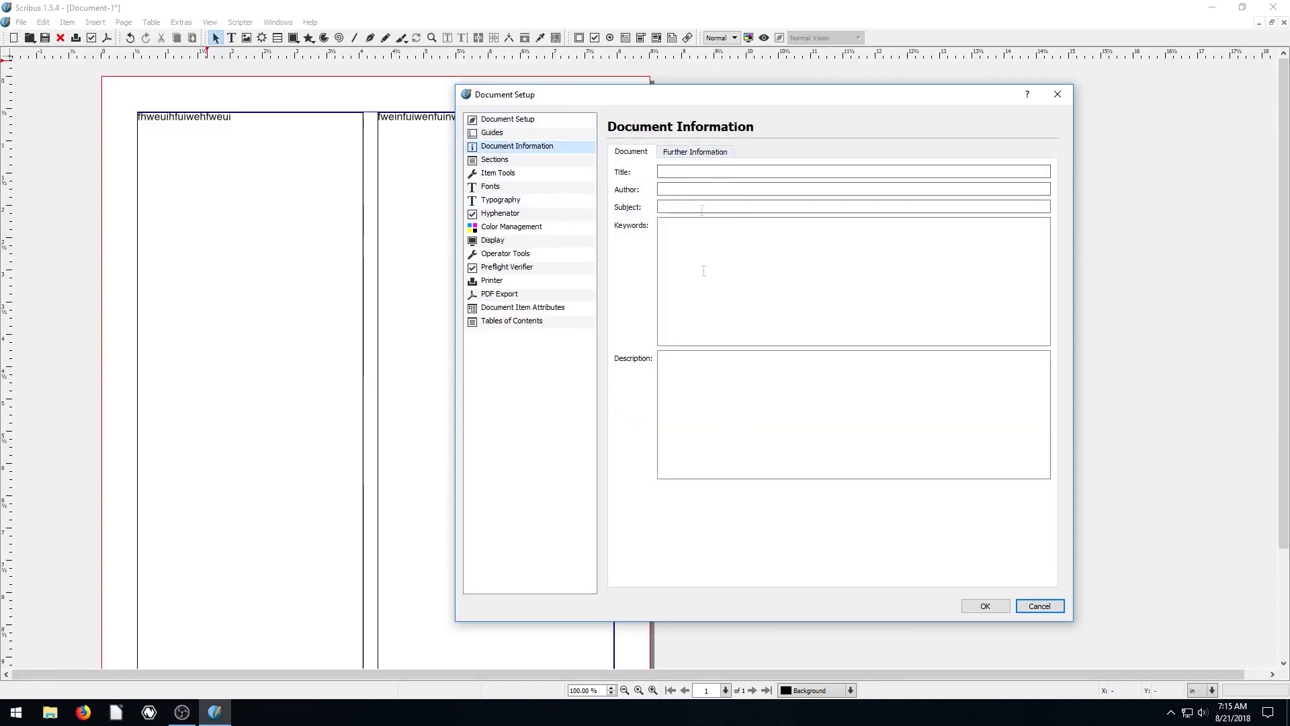
click(508, 118)
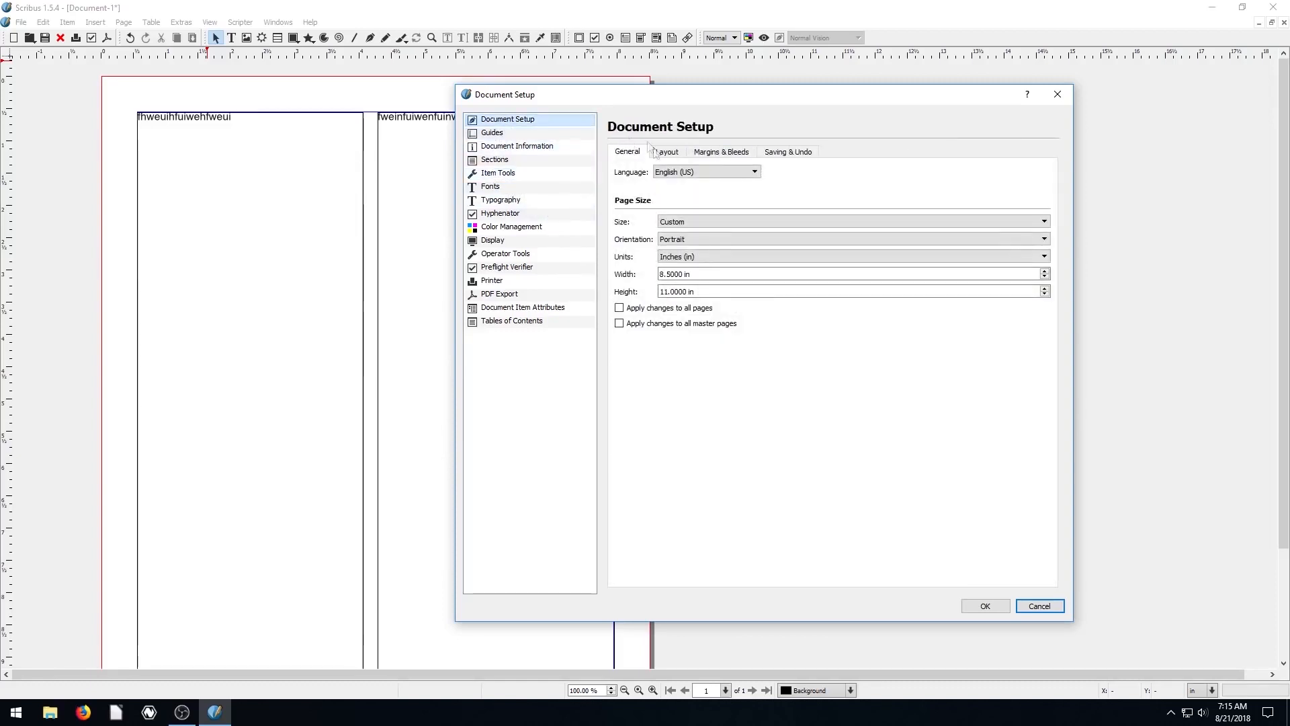
View Margins & Bleeds, then the Fonts section's Additional Paths and Available Fonts lists.
click(721, 151)
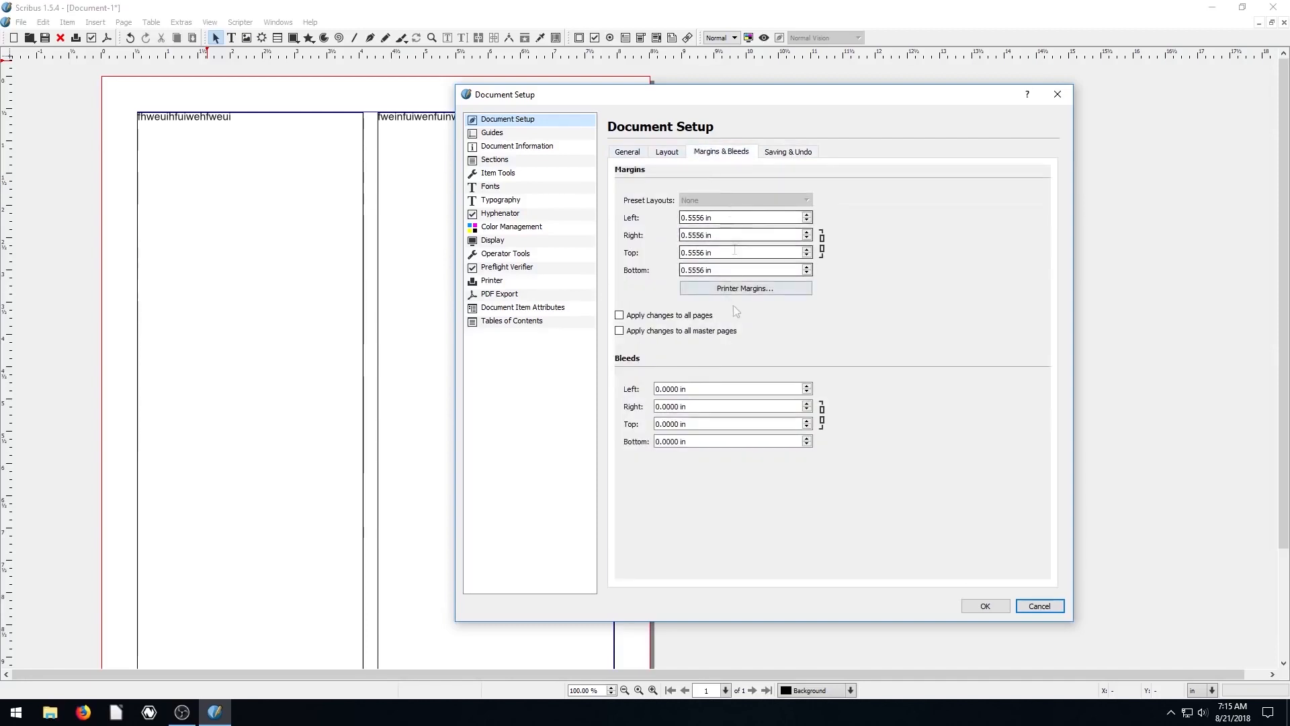
mouse_move(282, 264)
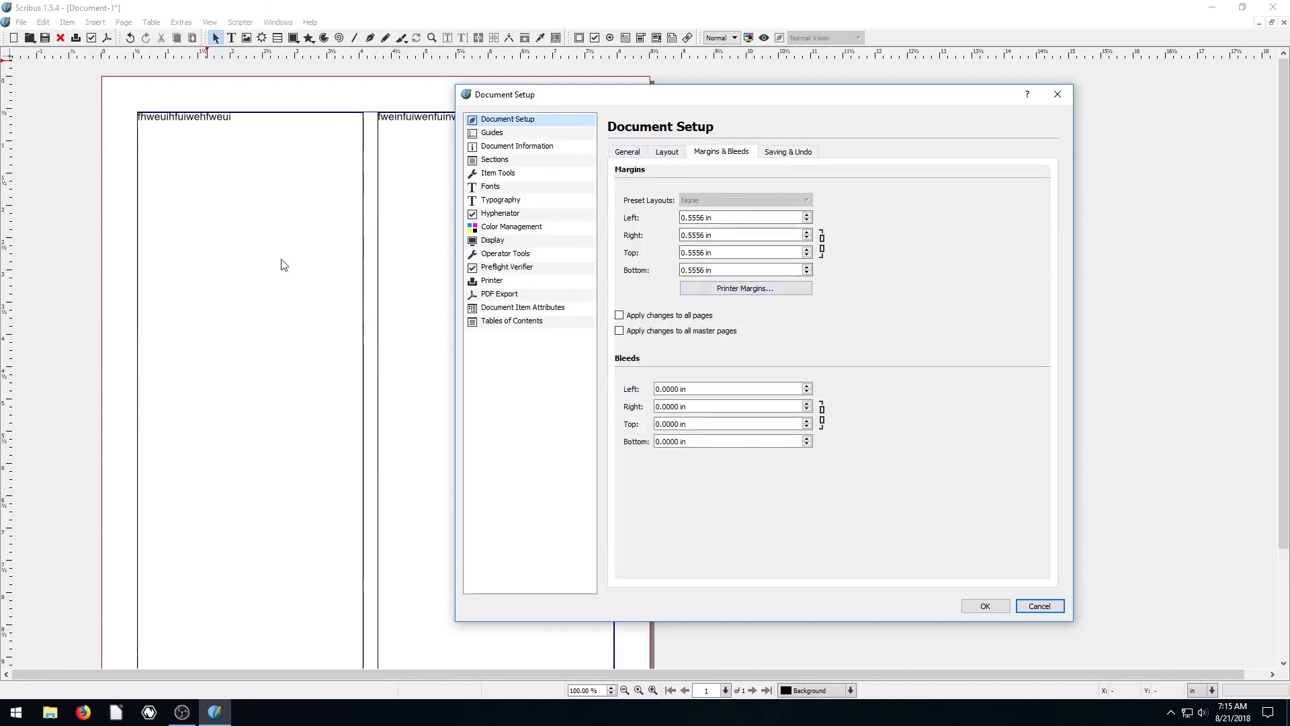
click(492, 187)
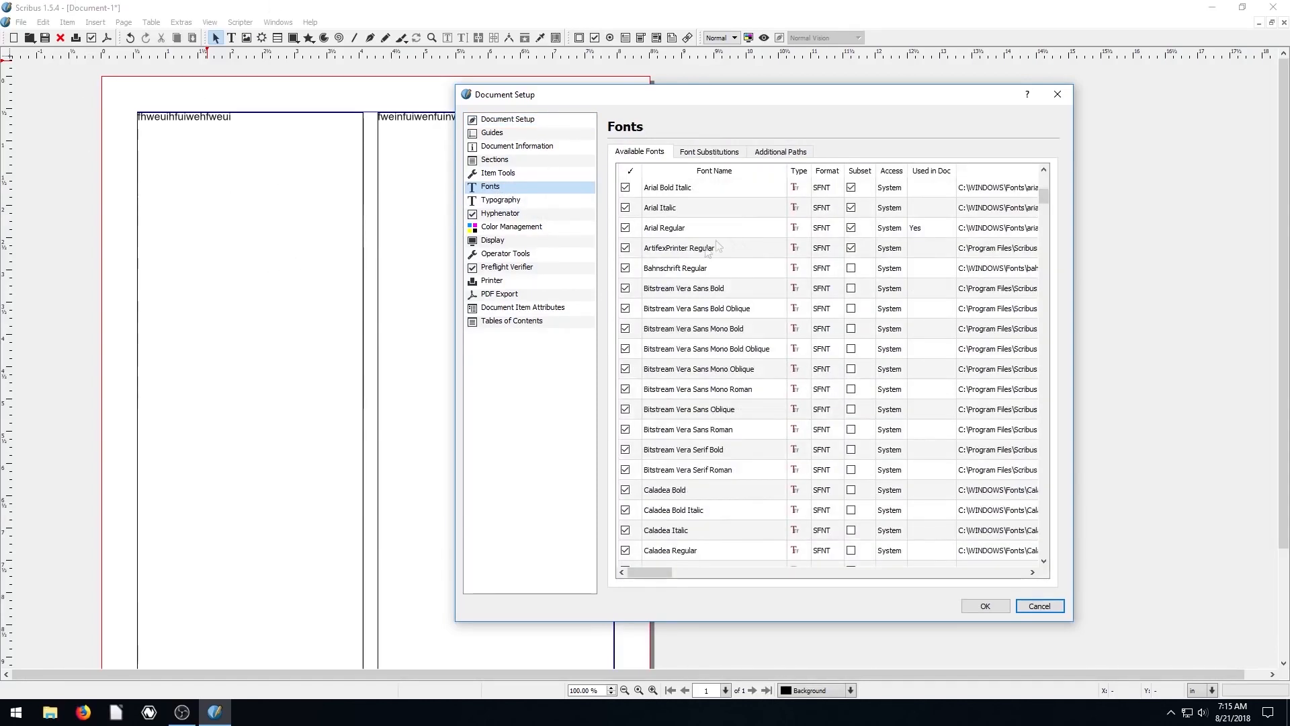
click(778, 152)
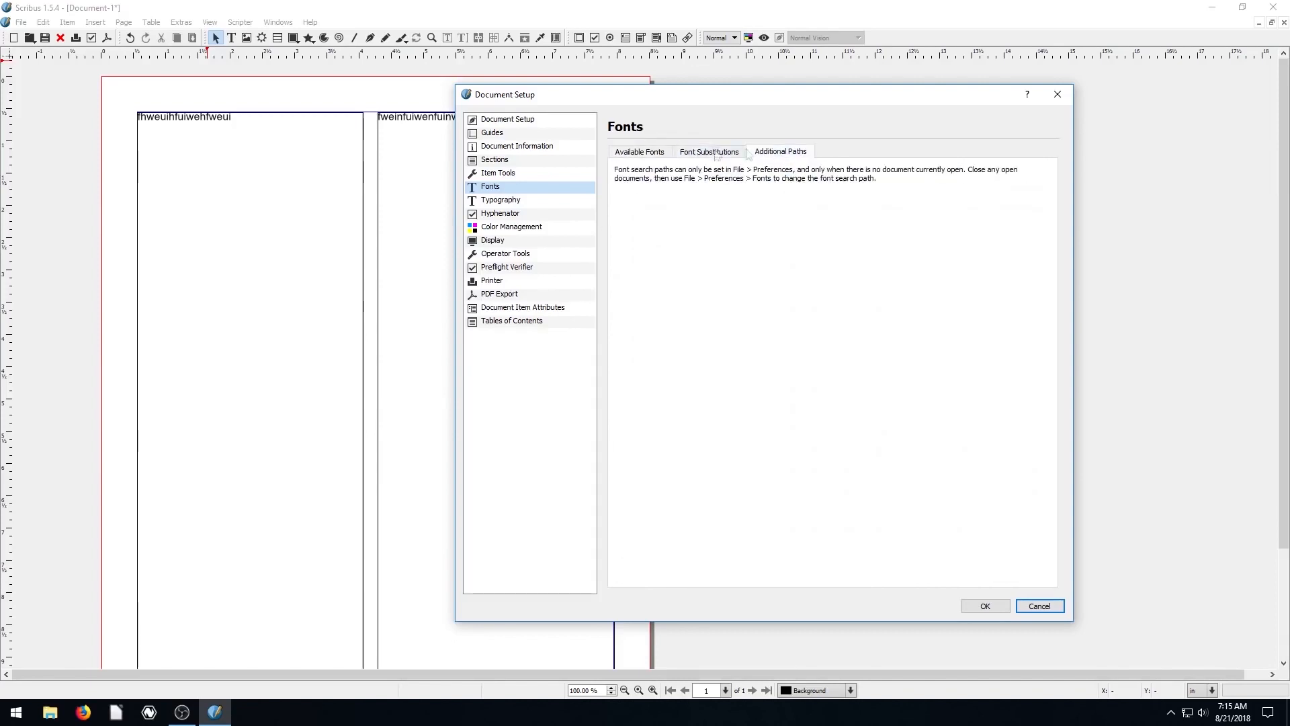
click(639, 152)
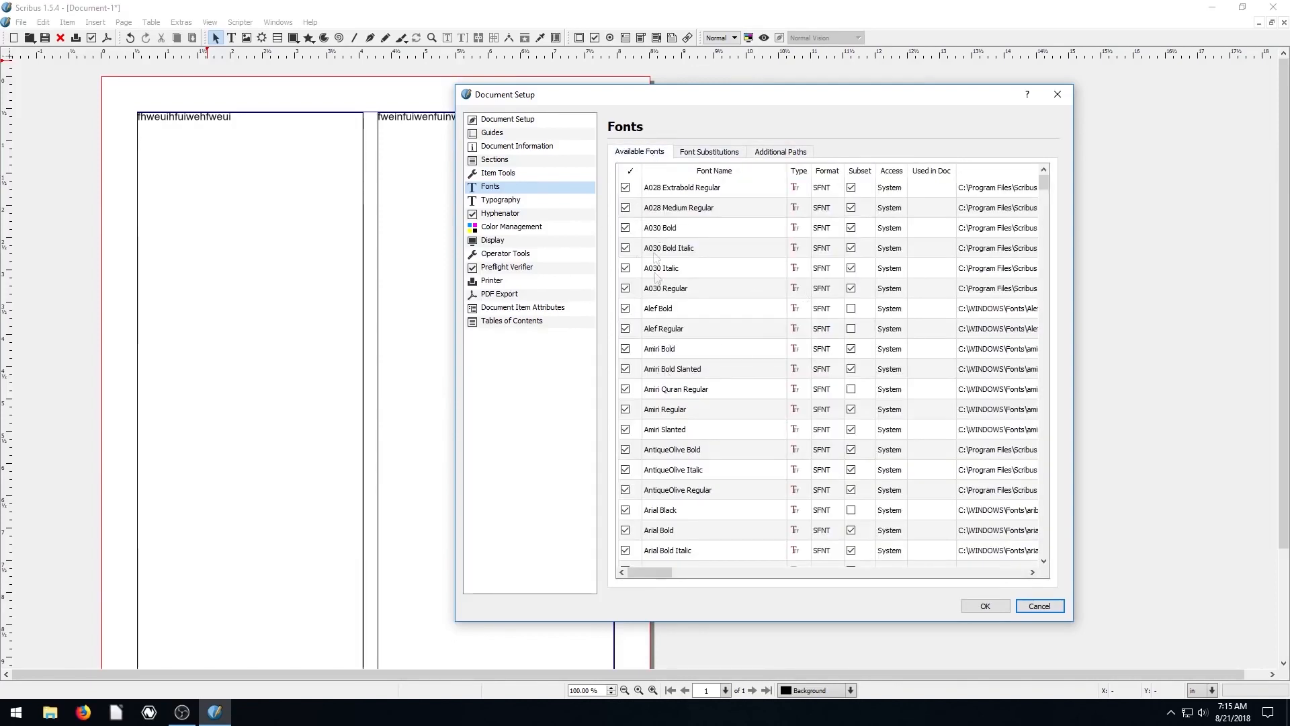
scroll(down, 3)
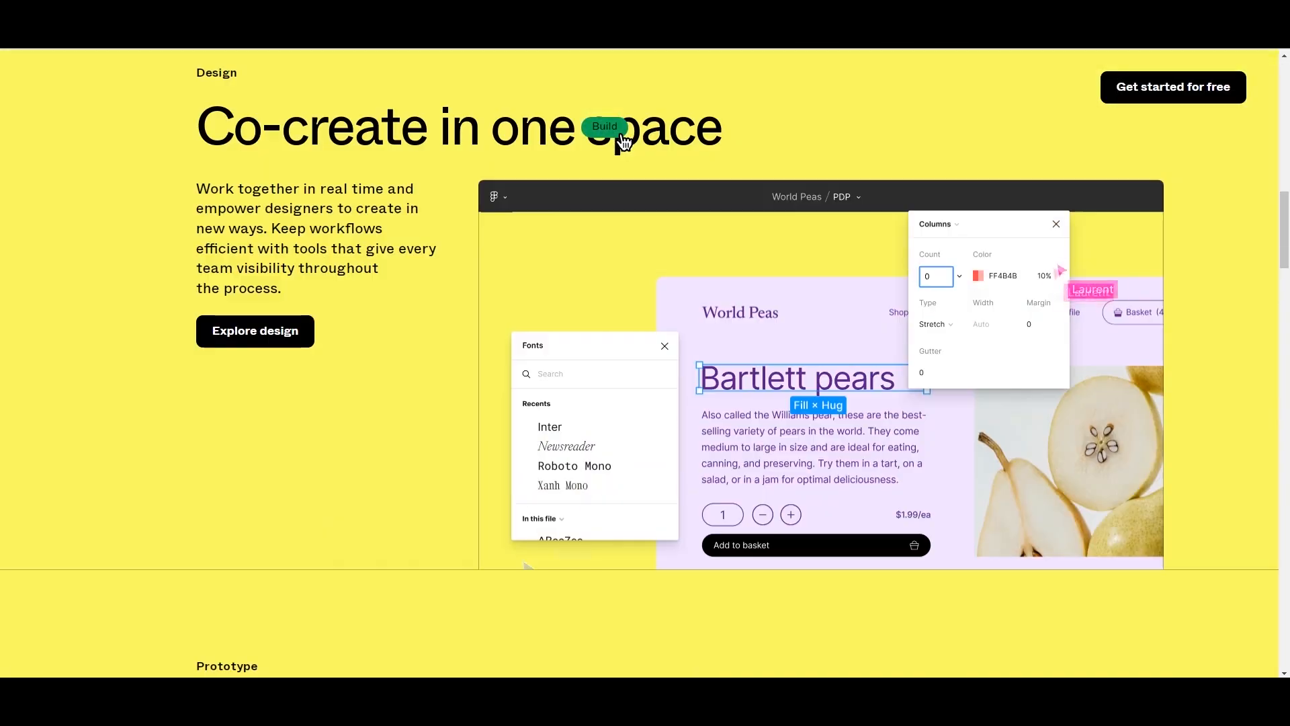
Scroll figma.com down to the 'Co-create in one space' Design section.
scroll(down, 3)
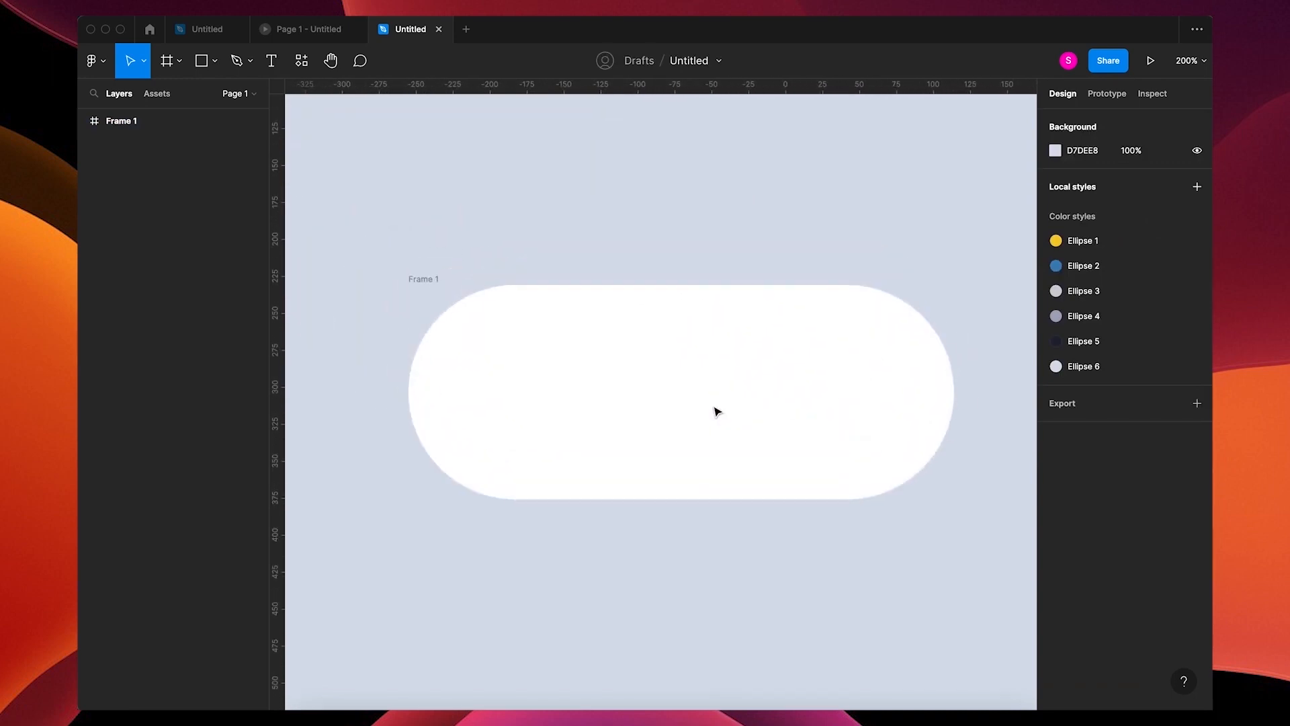
Draw a circle with the Ellipse tool, size it 120 × 120, and move it left.
click(201, 60)
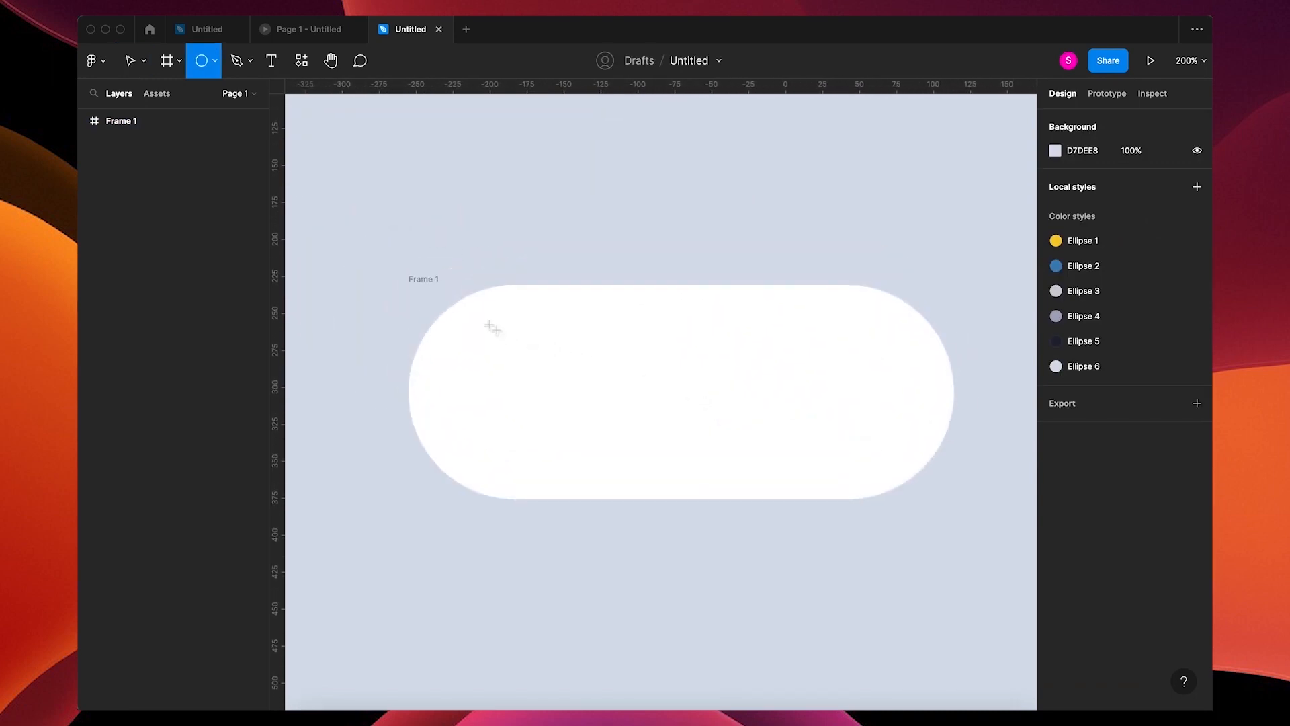
drag(490, 327, 615, 465)
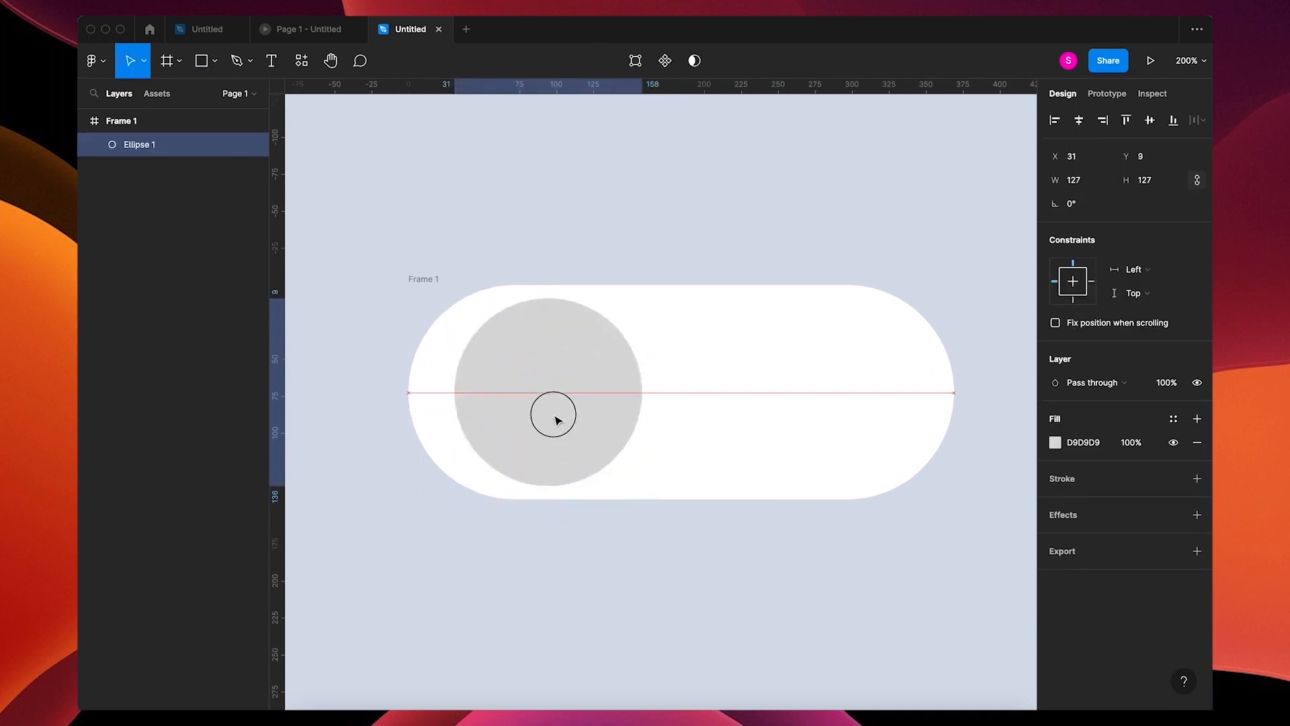
click(1074, 180)
text(120)
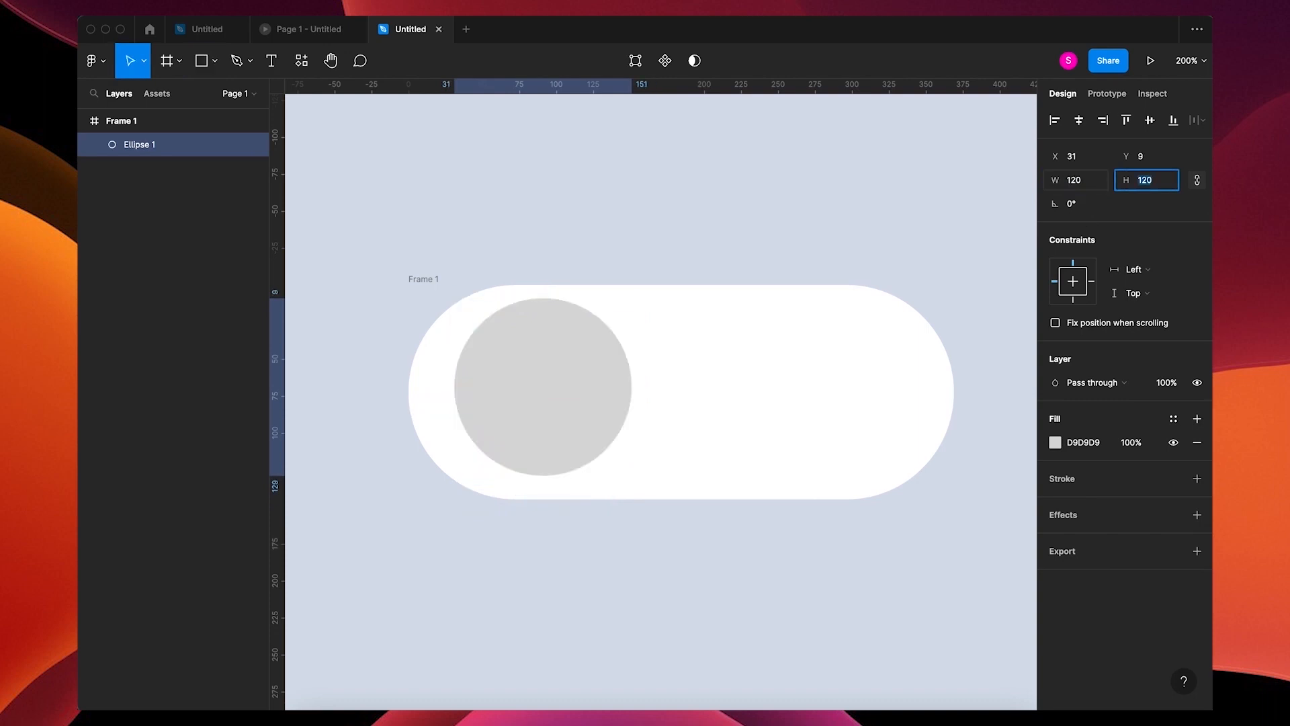
click(541, 387)
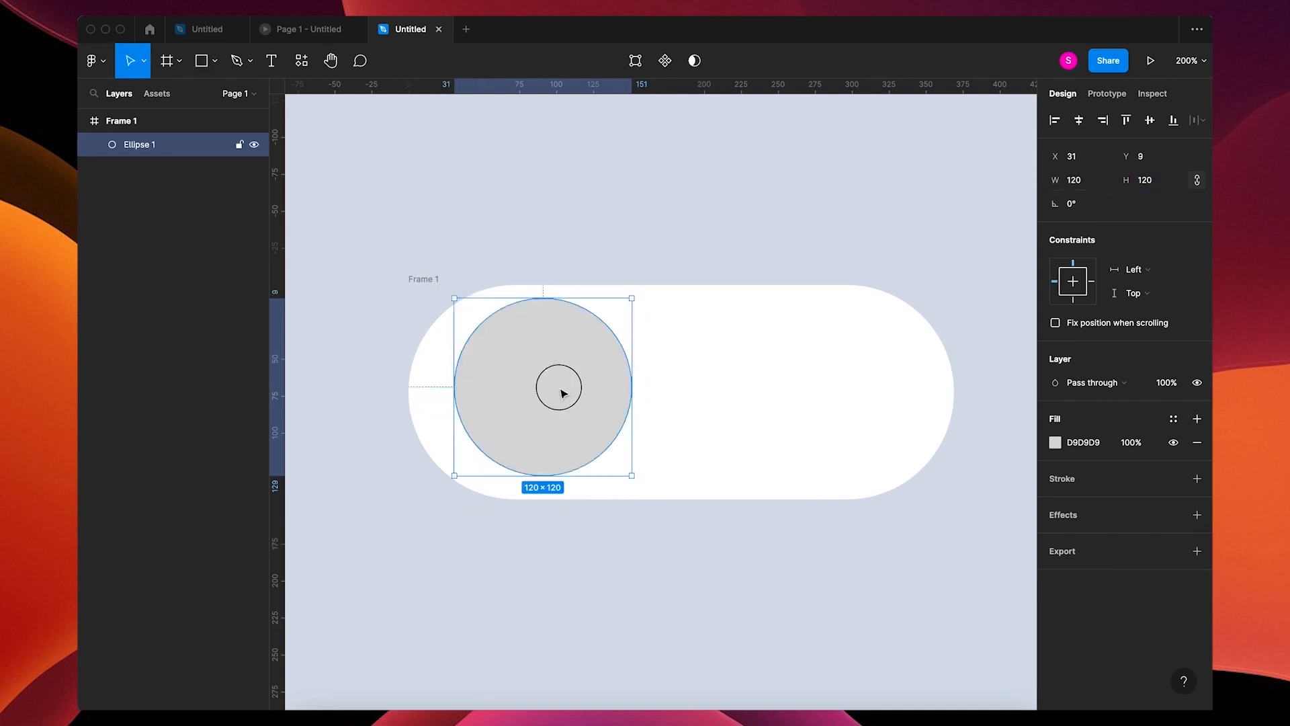
drag(557, 388, 534, 391)
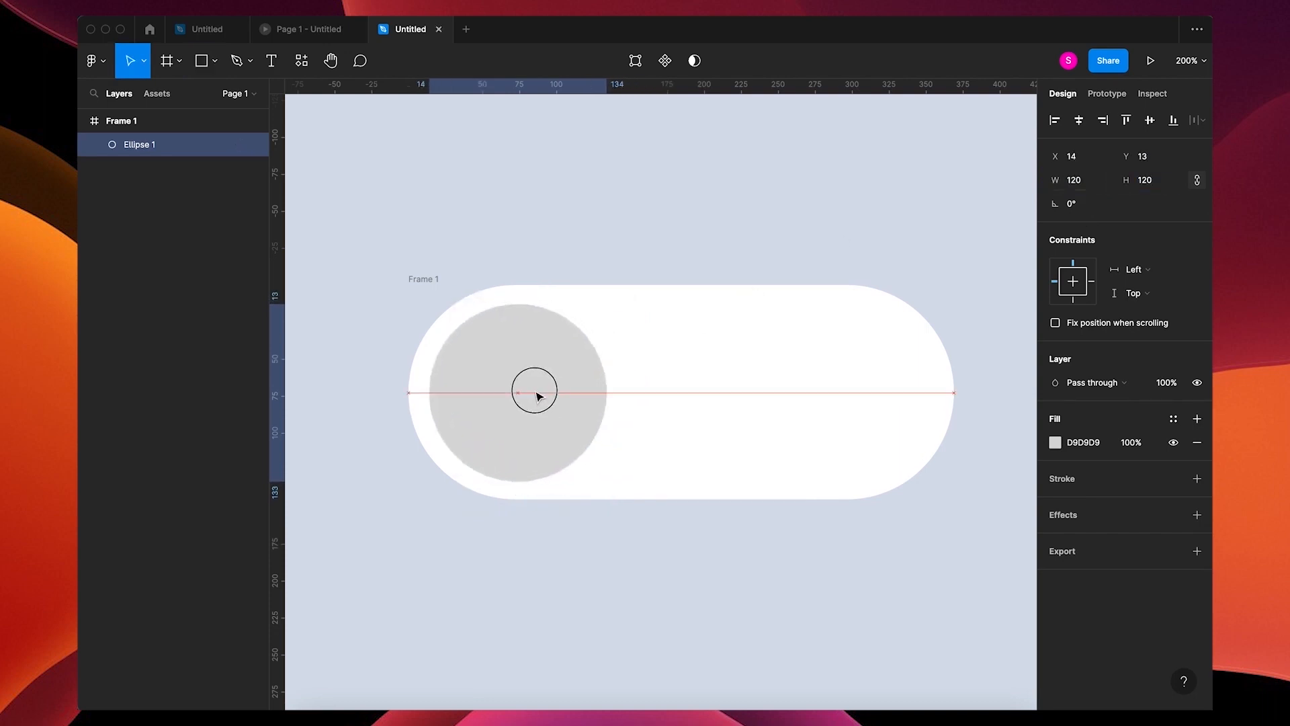
click(534, 392)
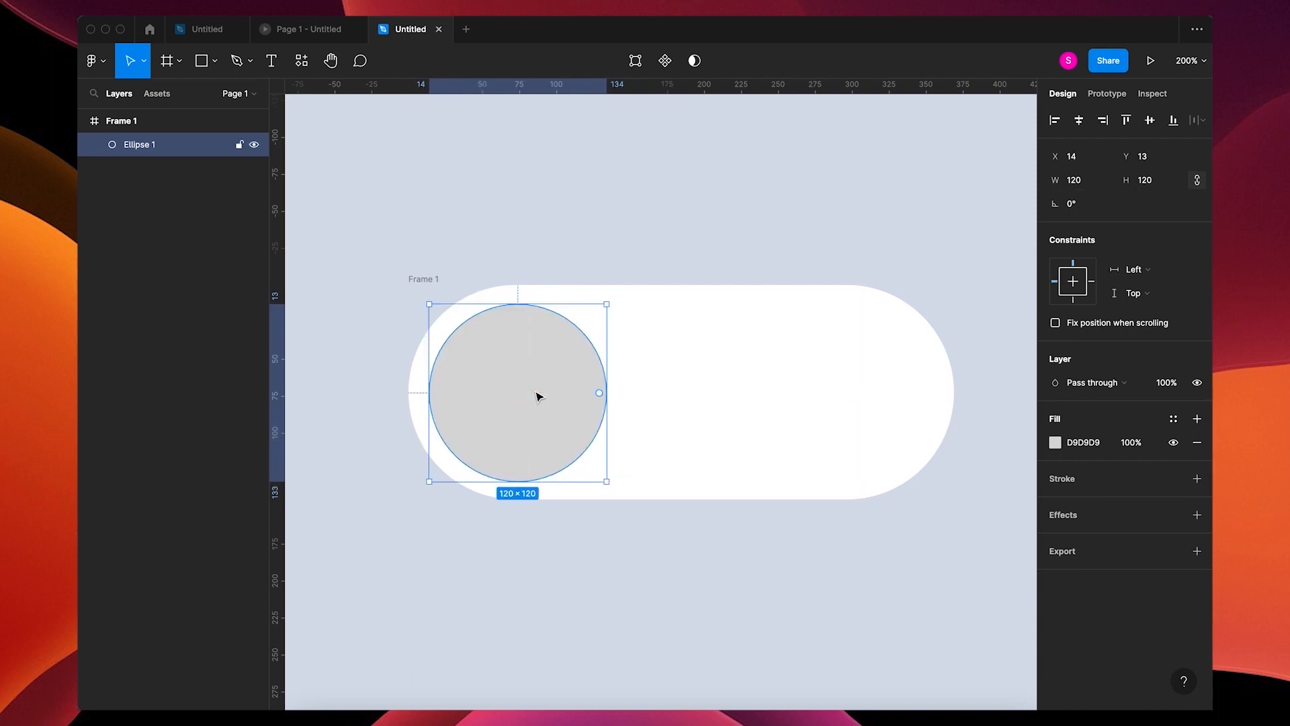